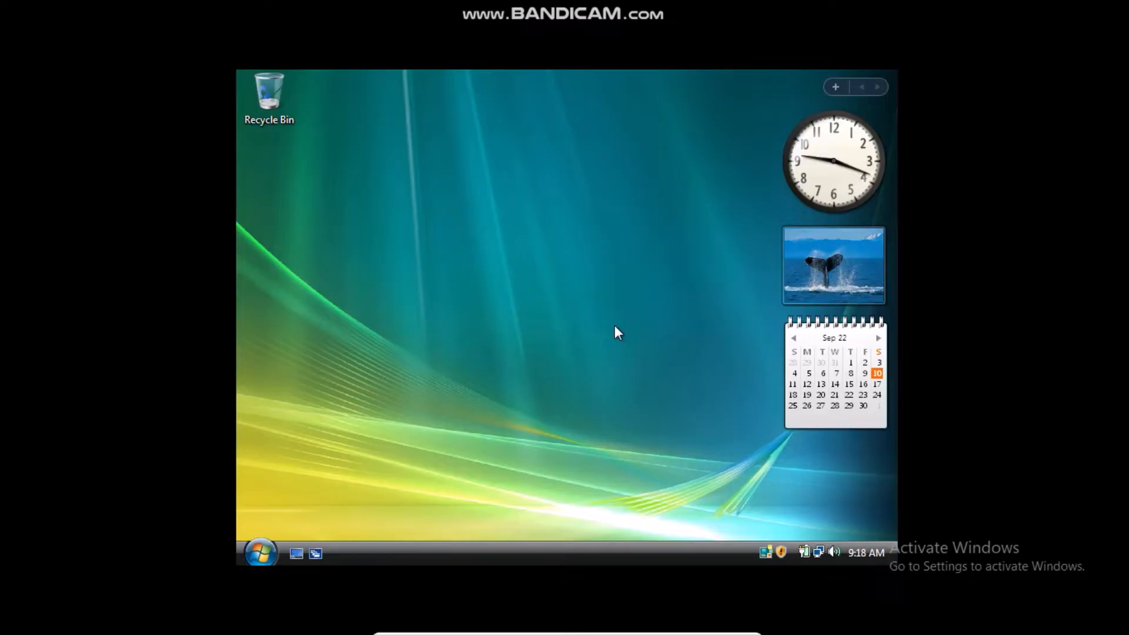
mouse_move(575, 340)
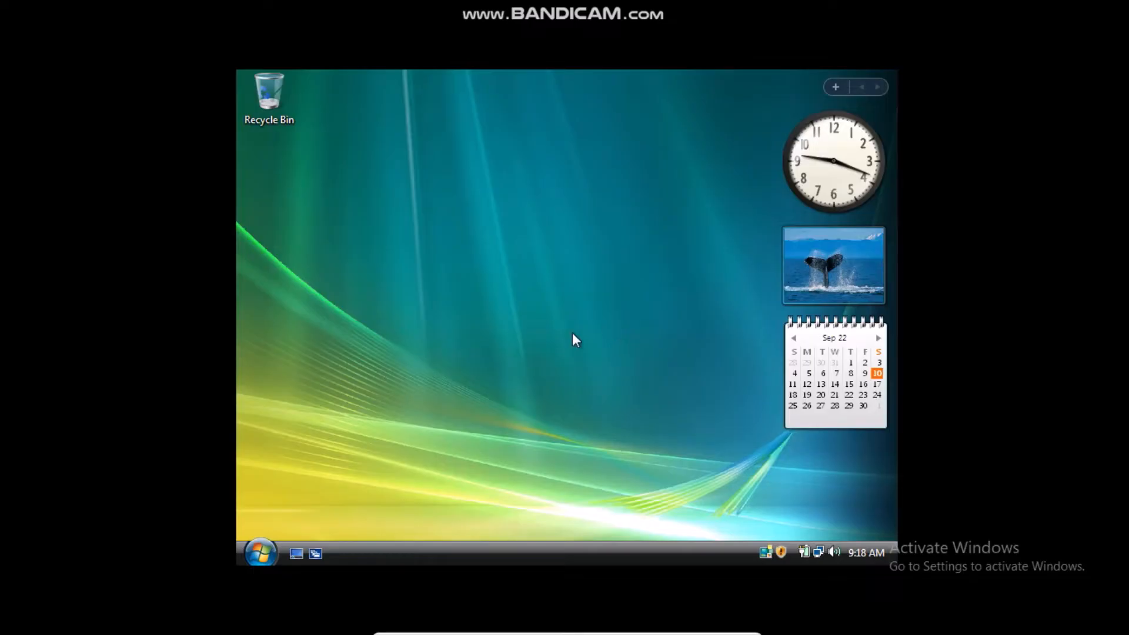
mouse_move(341, 455)
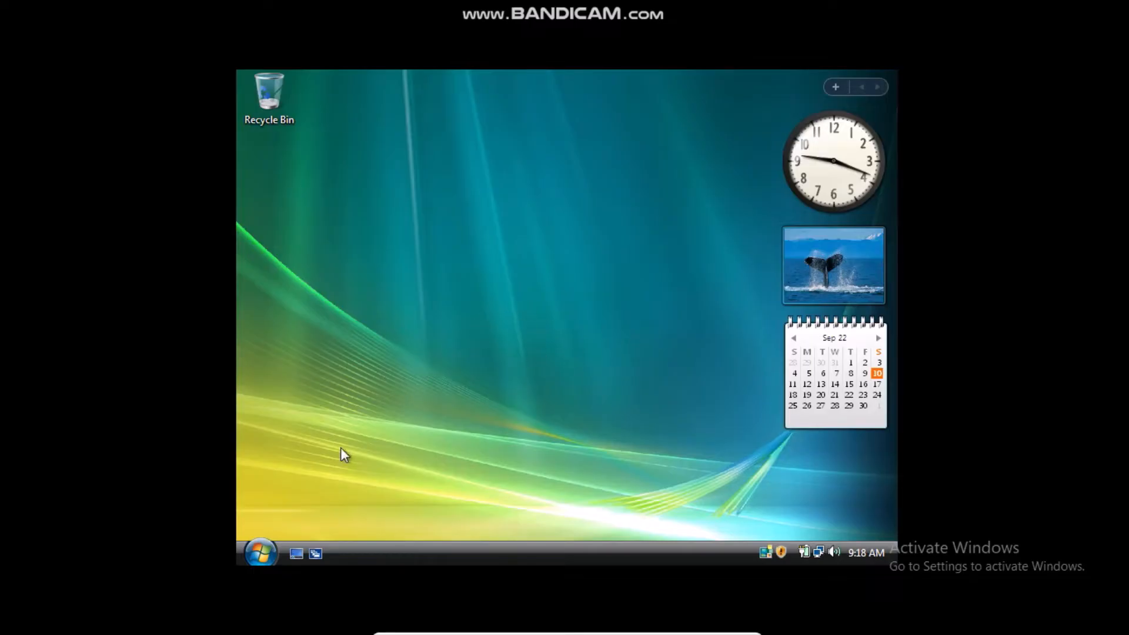
mouse_move(385, 459)
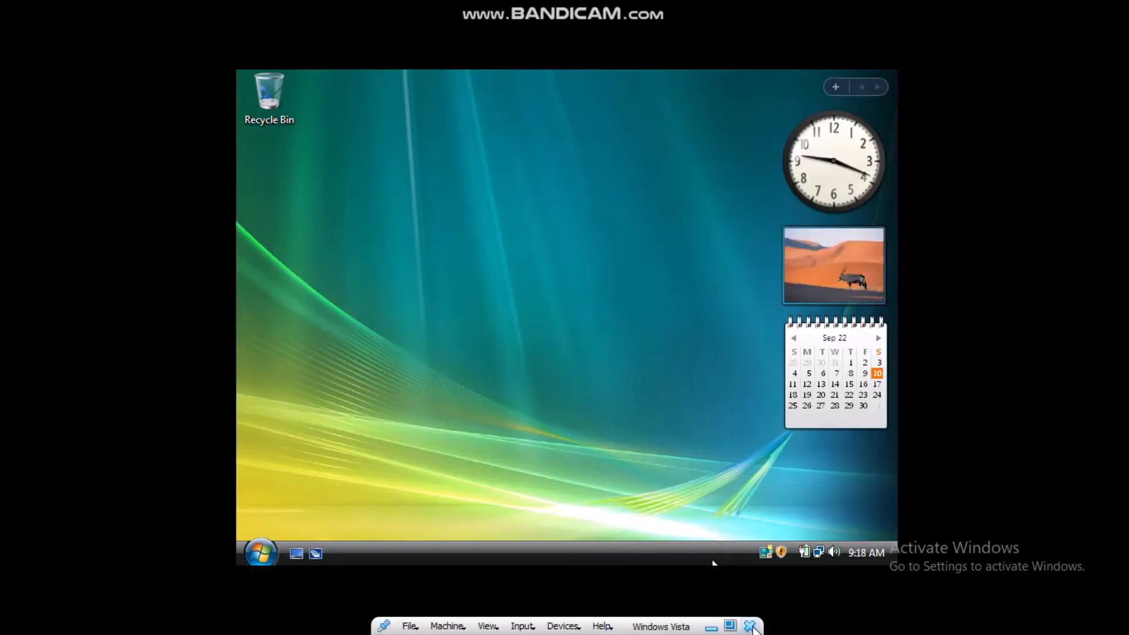
- Close the Windows Vista VM window, choosing to power off the machine
left_click(750, 626)
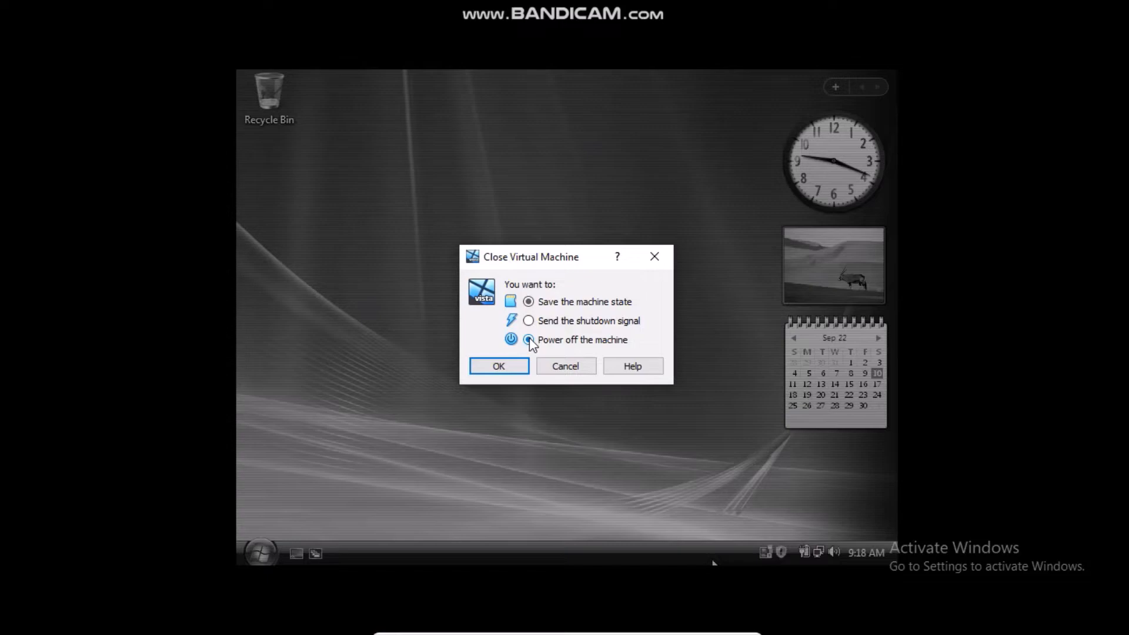
left_click(499, 366)
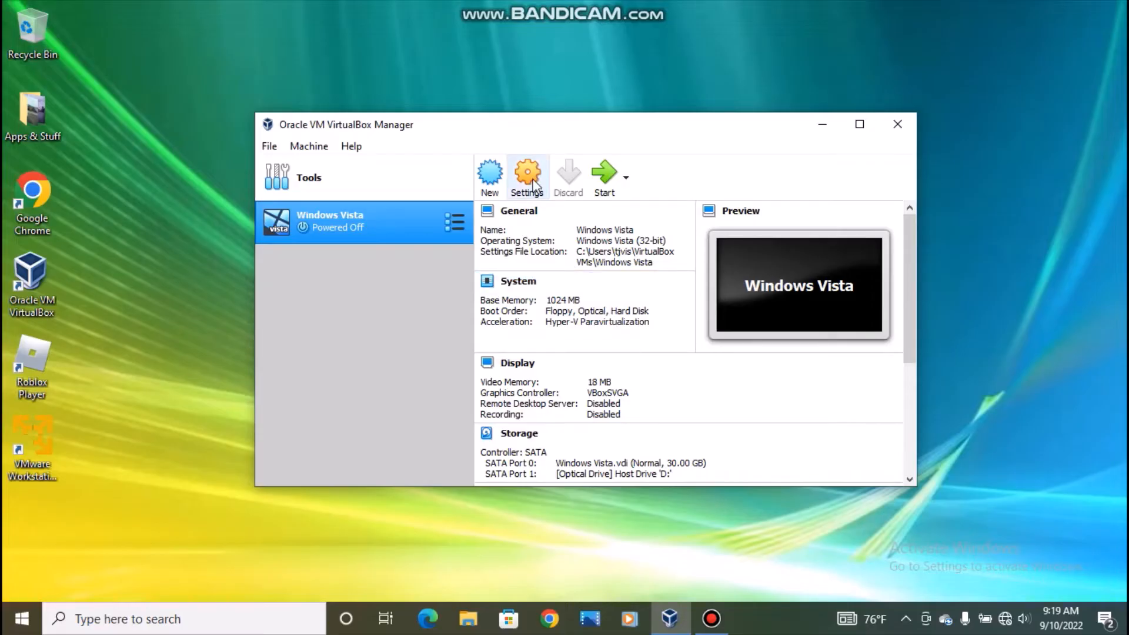
- Open the Windows Vista machine's settings on the System page
left_click(529, 171)
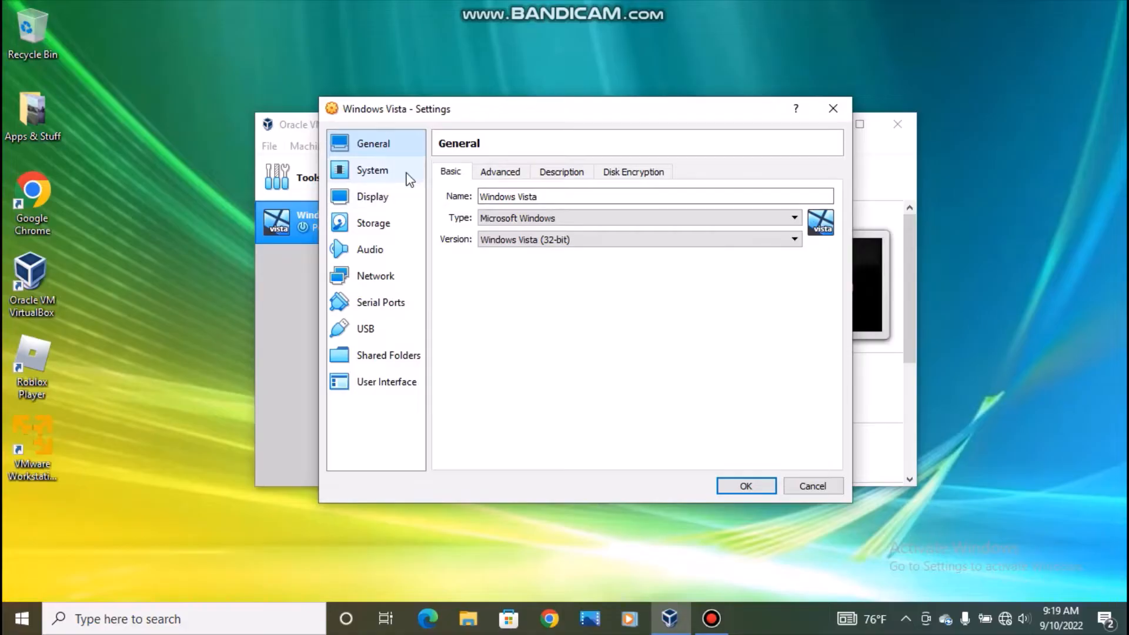
left_click(372, 170)
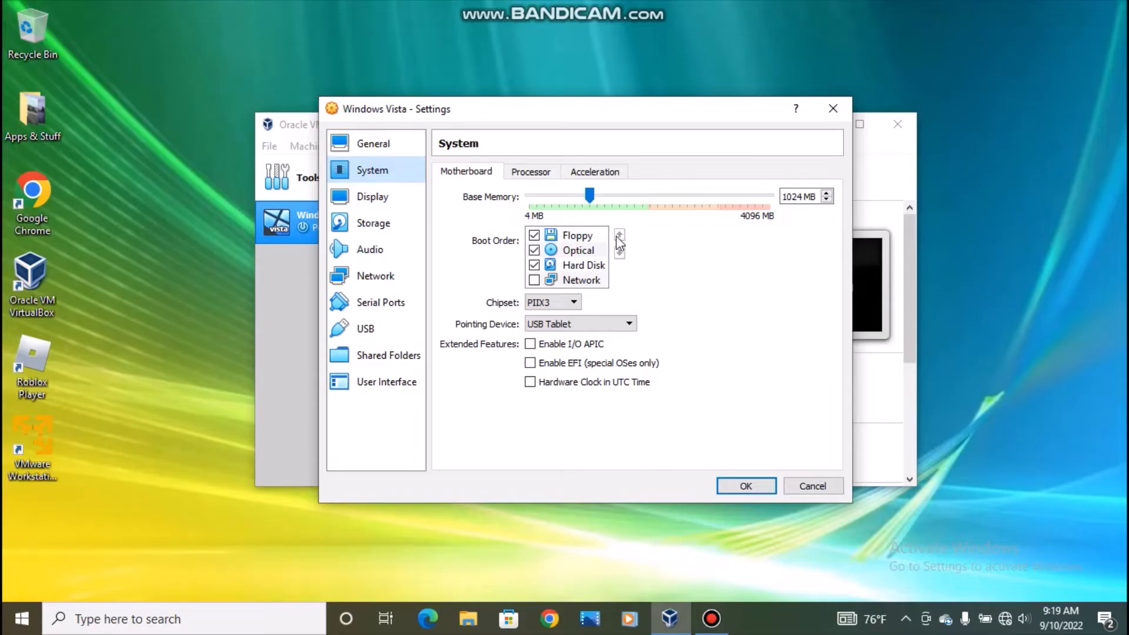
mouse_move(388, 207)
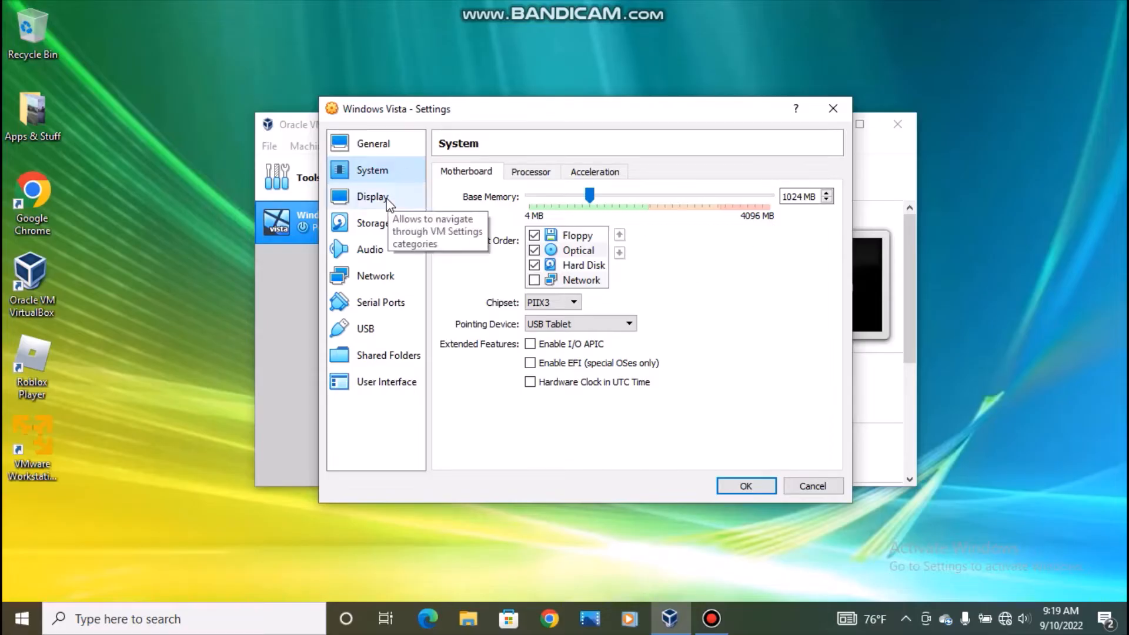
- Enable 3D acceleration, raise video memory to 128 MB, and save the display settings
left_click(372, 197)
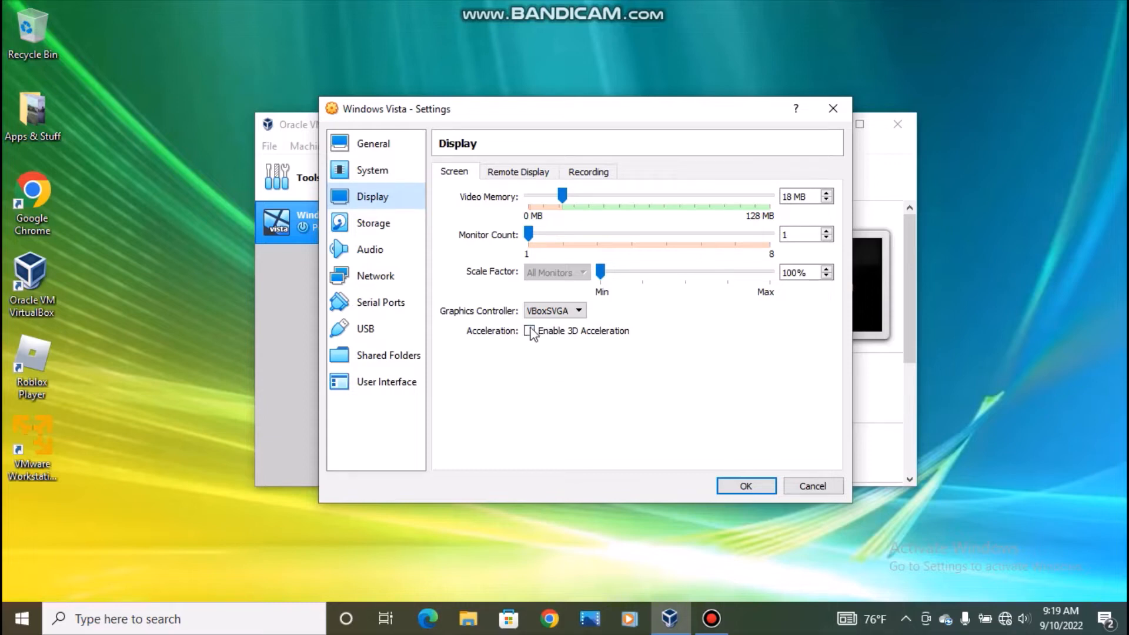
mouse_move(530, 331)
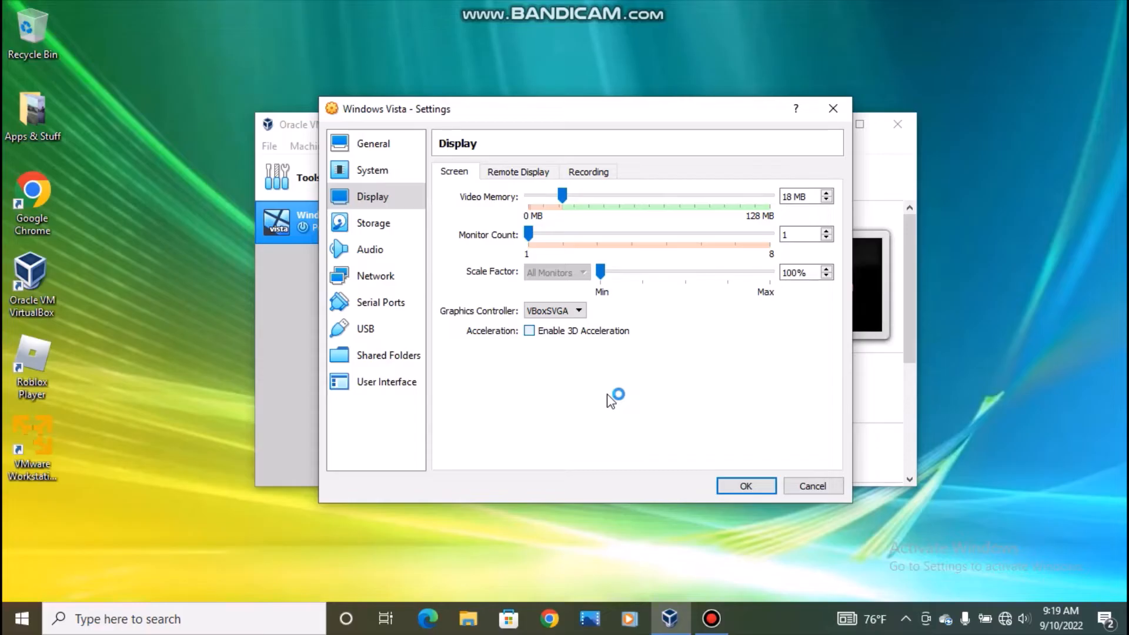
left_click(530, 331)
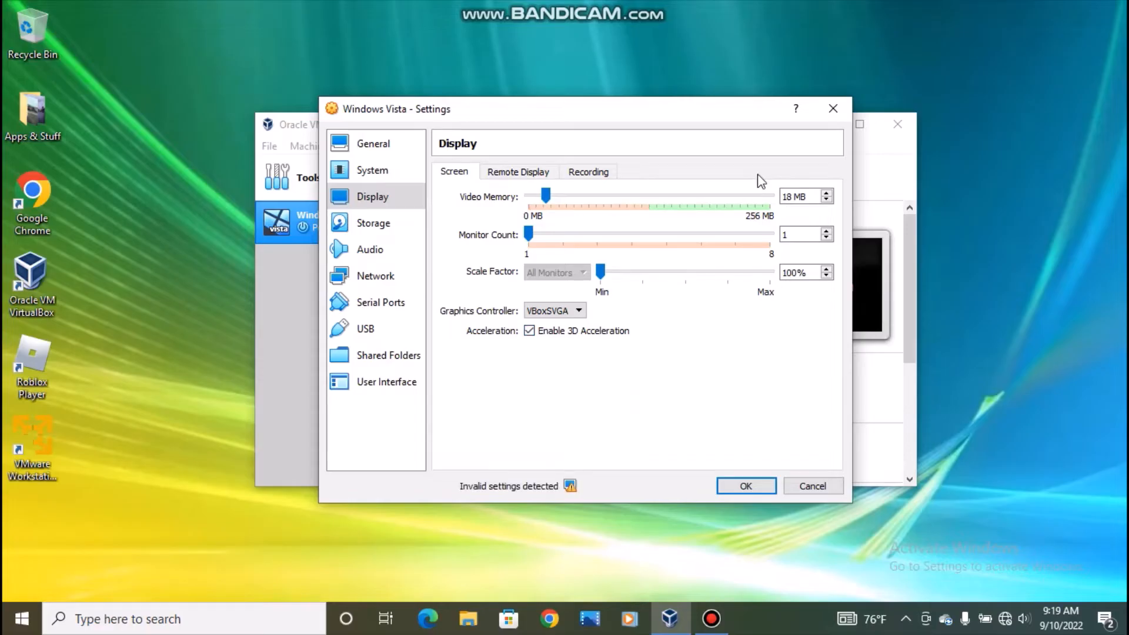
mouse_move(796, 196)
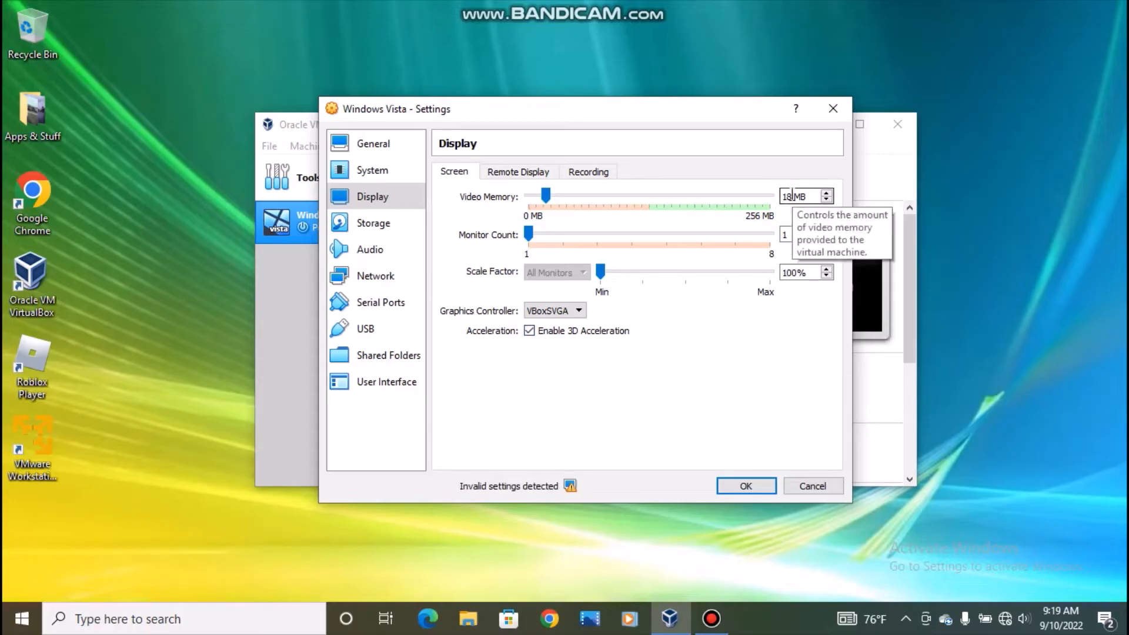
left_click_drag(545, 196, 529, 196)
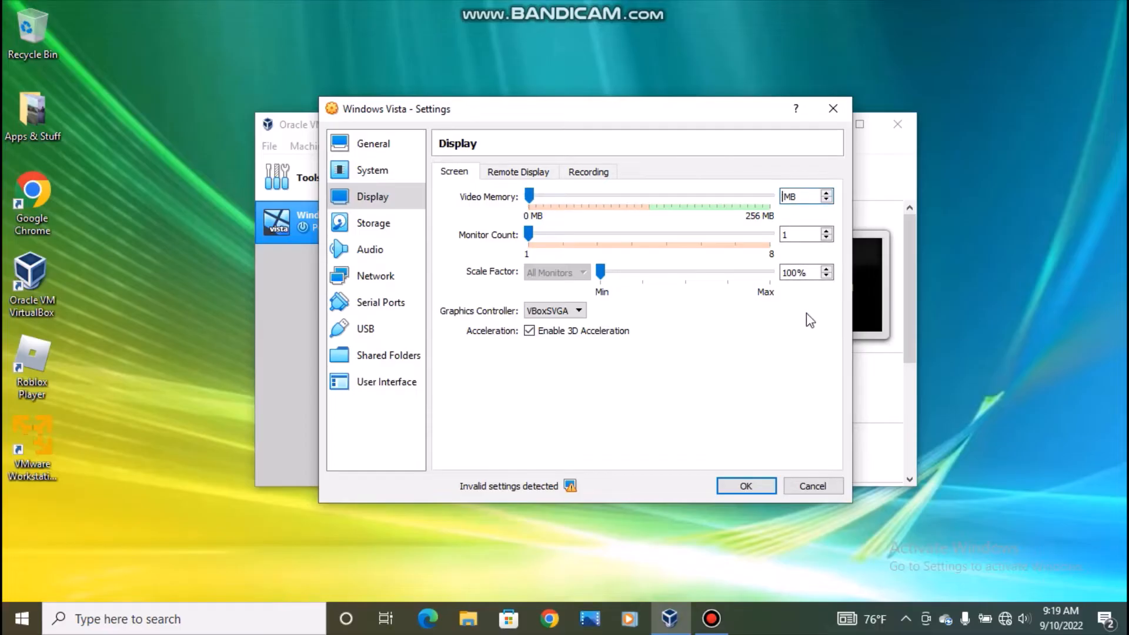
left_click_drag(530, 195, 648, 195)
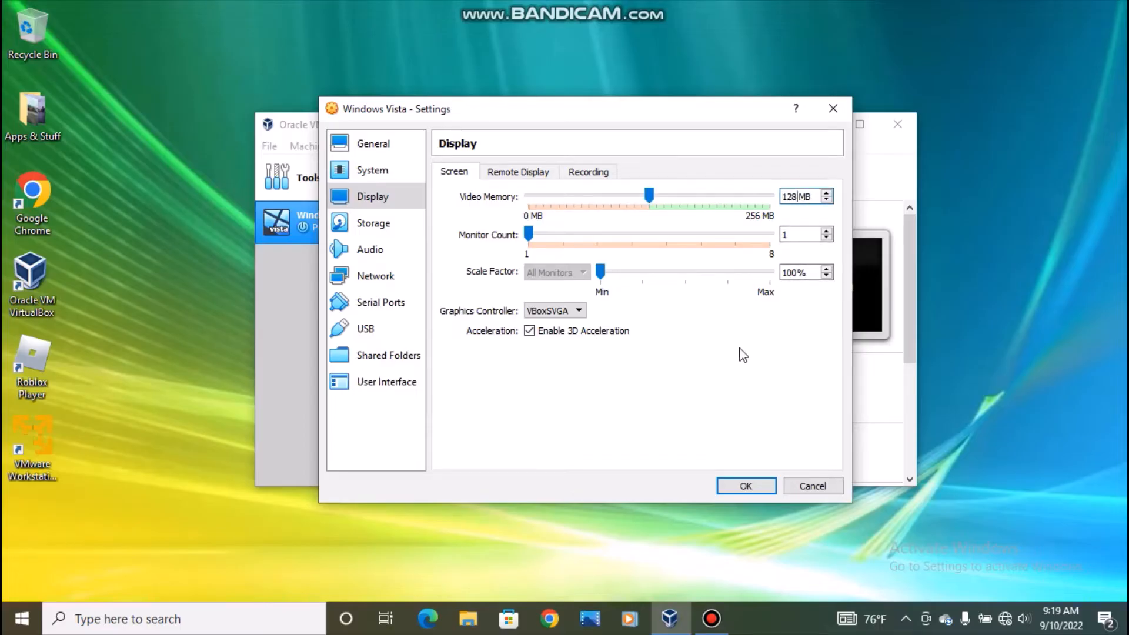
mouse_move(681, 418)
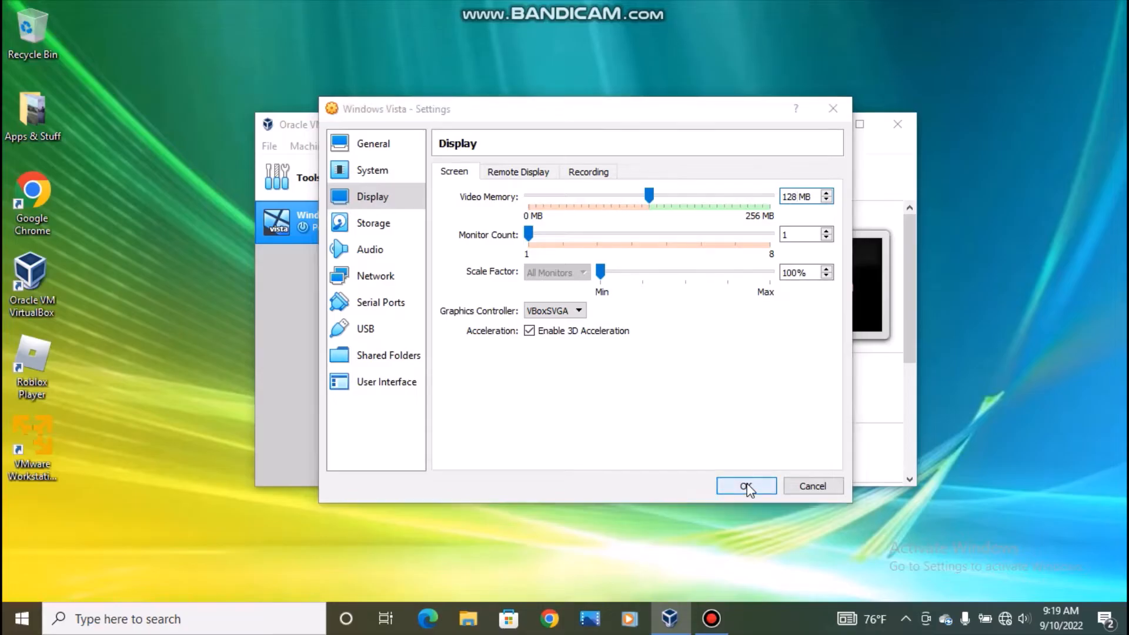
left_click(746, 485)
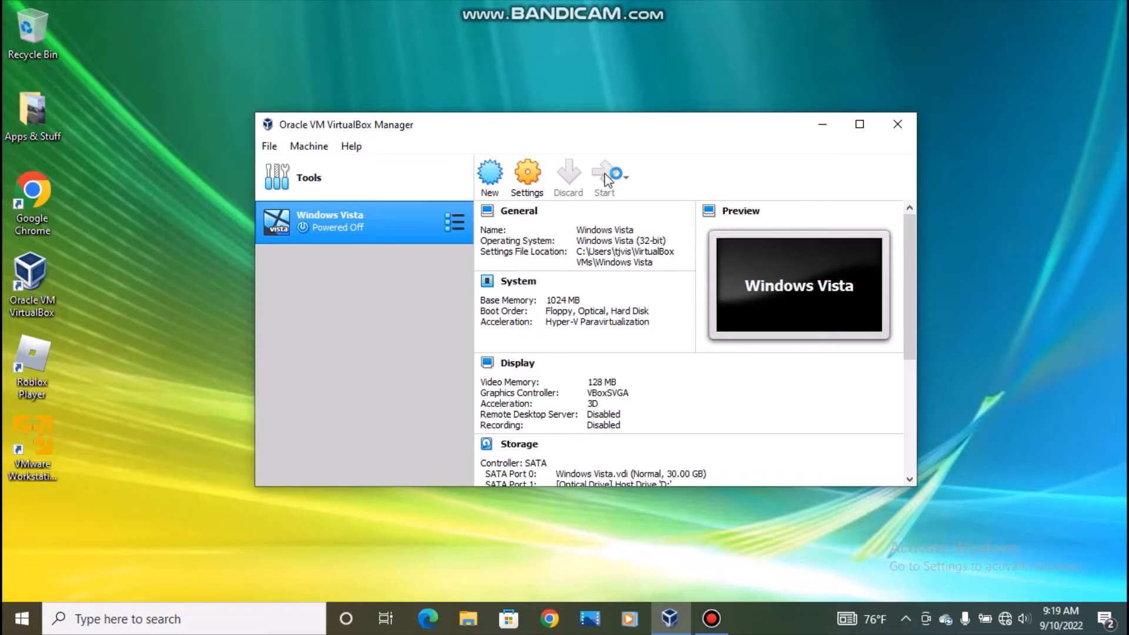
- Start the Windows Vista machine and boot it into Safe Mode
left_click(603, 177)
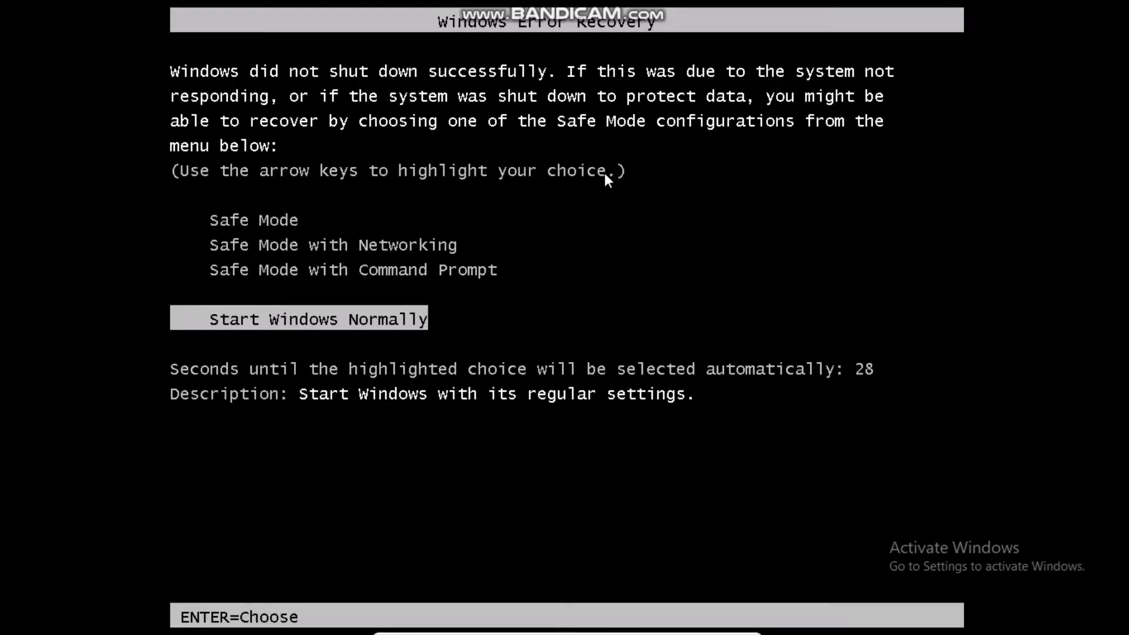
key("Up")
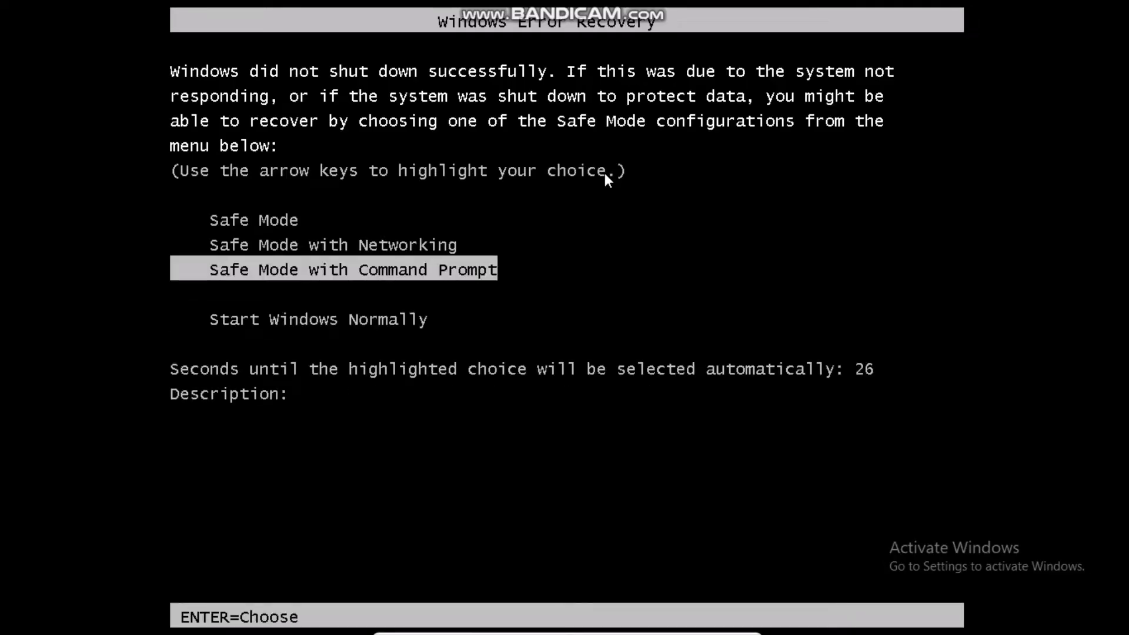
key("Up")
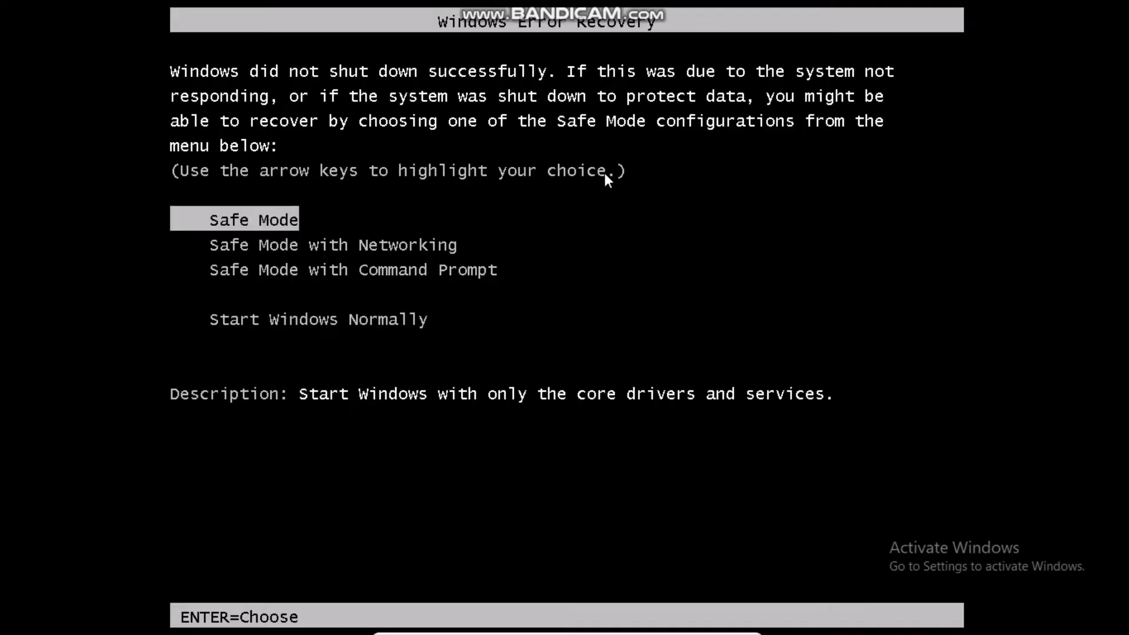
key("enter")
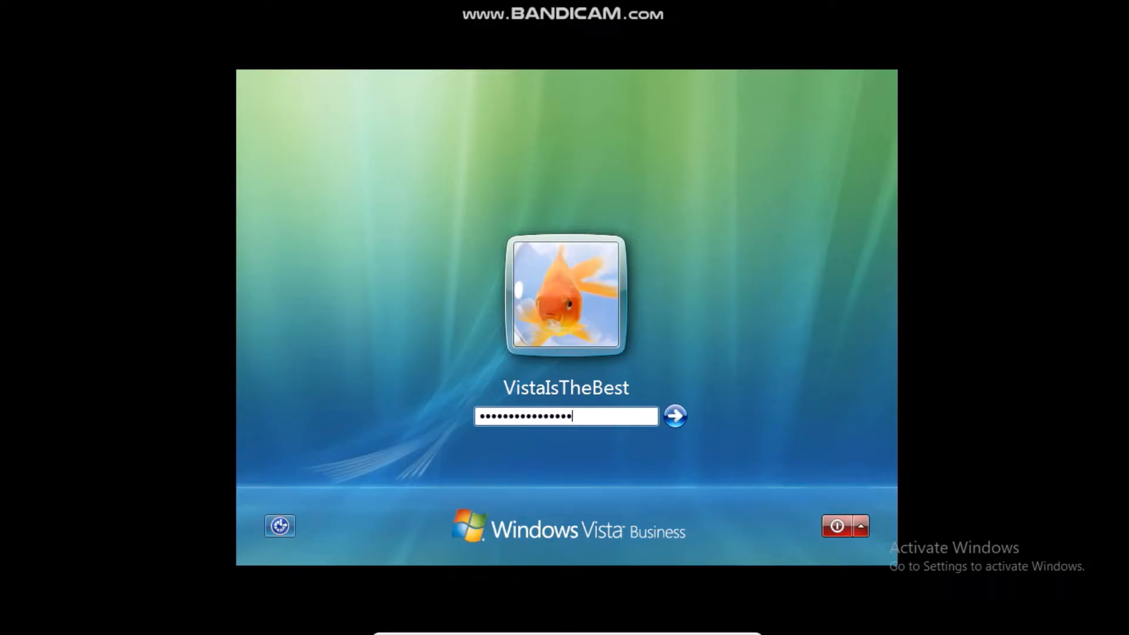
left_click(675, 416)
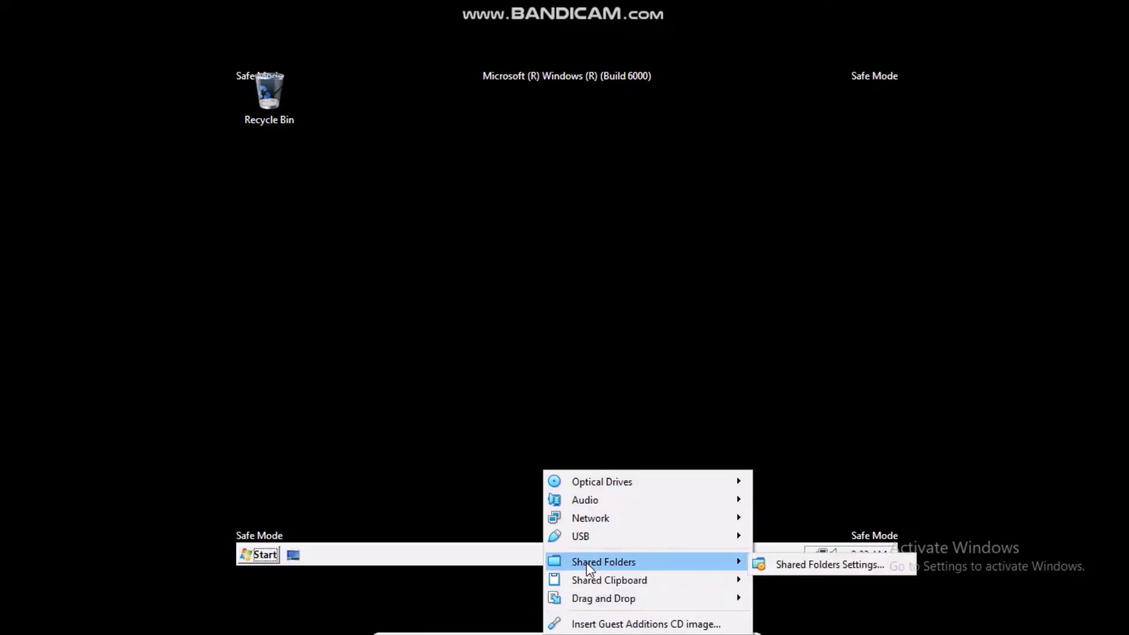
mouse_move(603, 482)
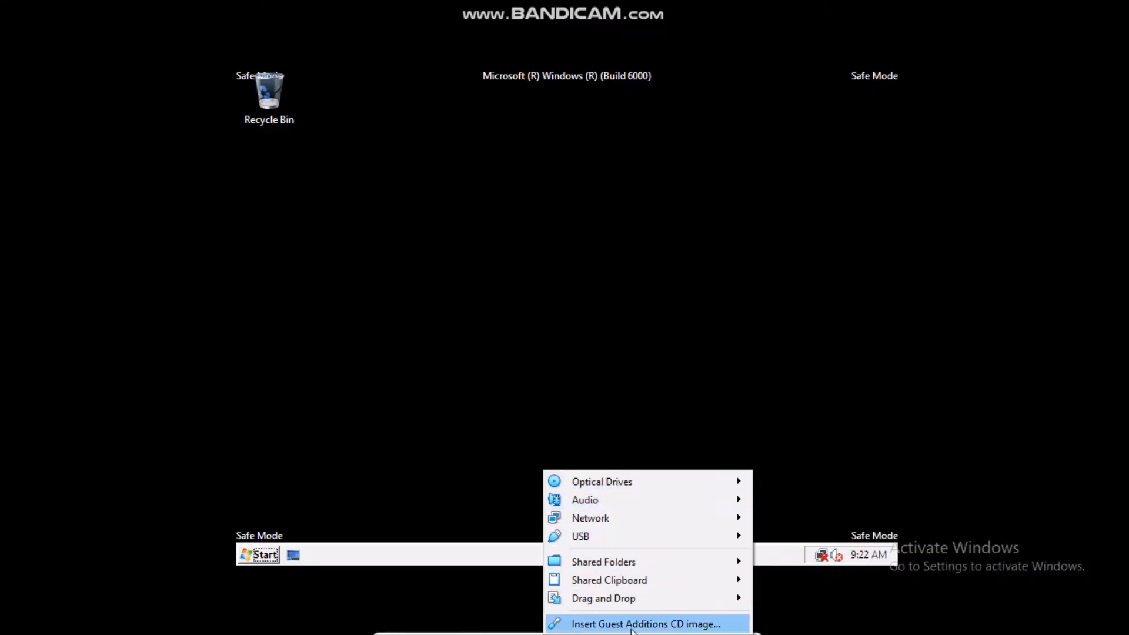
mouse_move(634, 490)
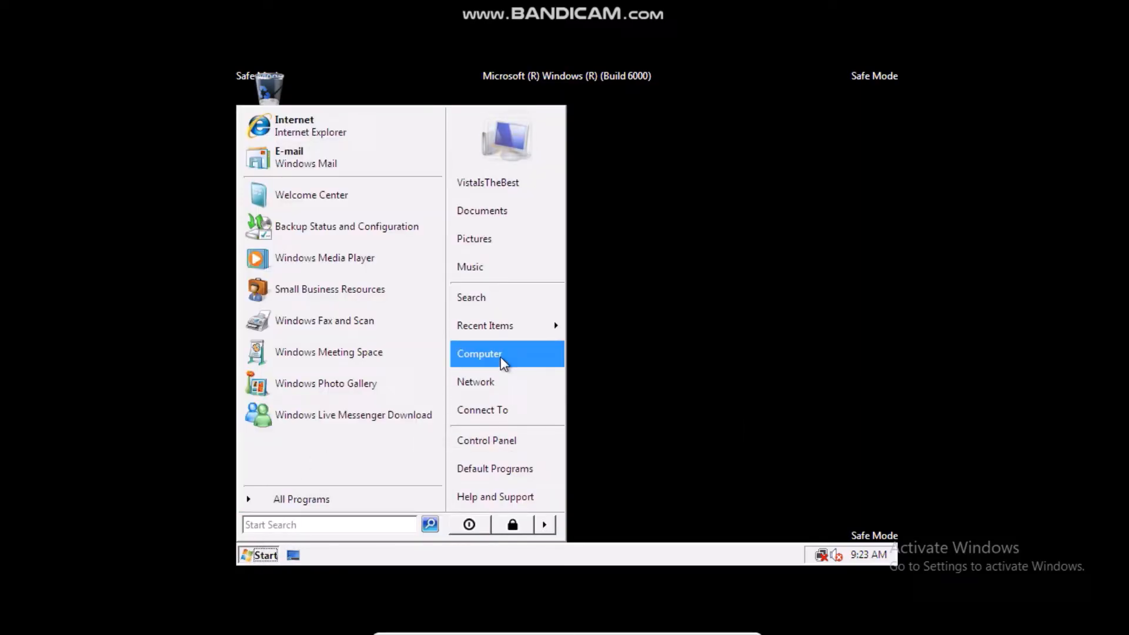
- Launch the Guest Additions installer from CD Drive (D:) VBox_GAs_6.1.0 in Computer
left_click(480, 354)
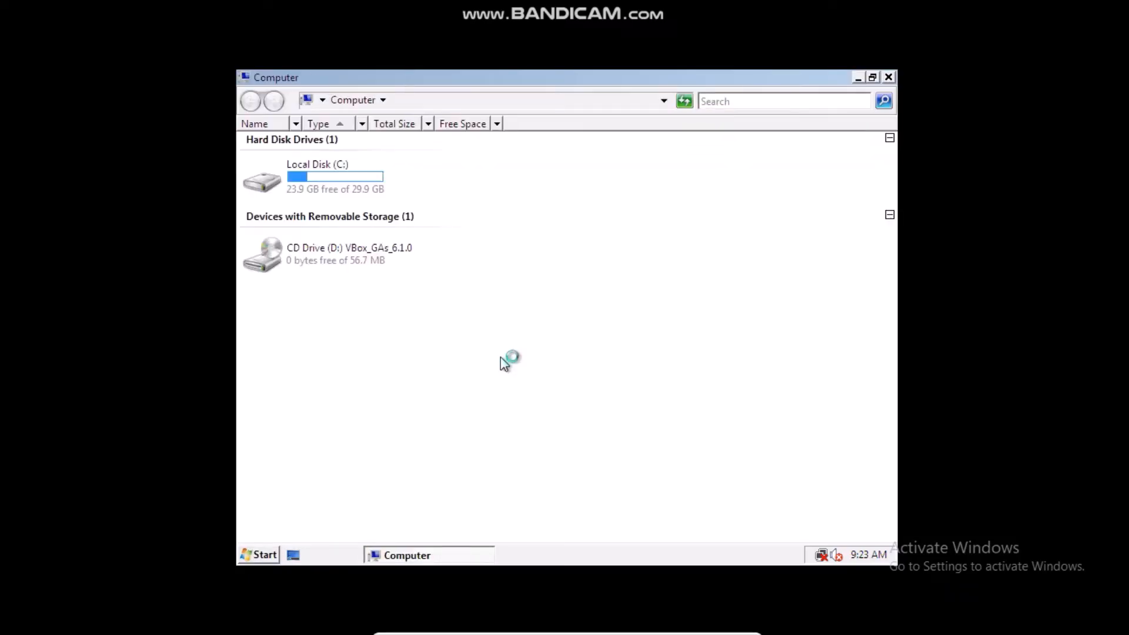
mouse_move(338, 264)
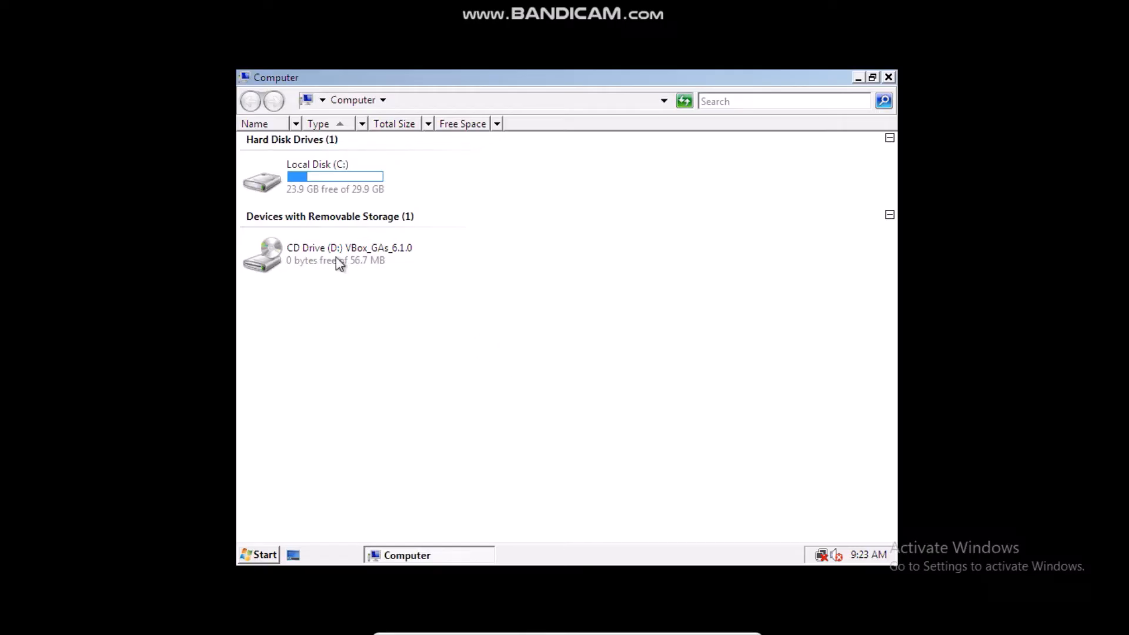
left_click(341, 254)
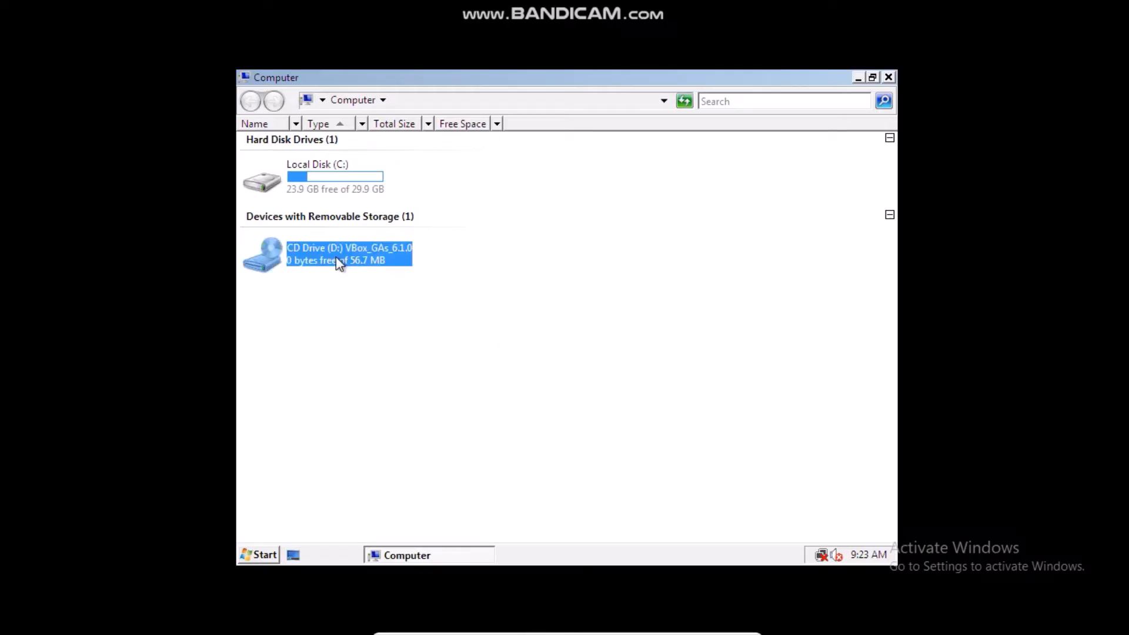
mouse_move(684, 178)
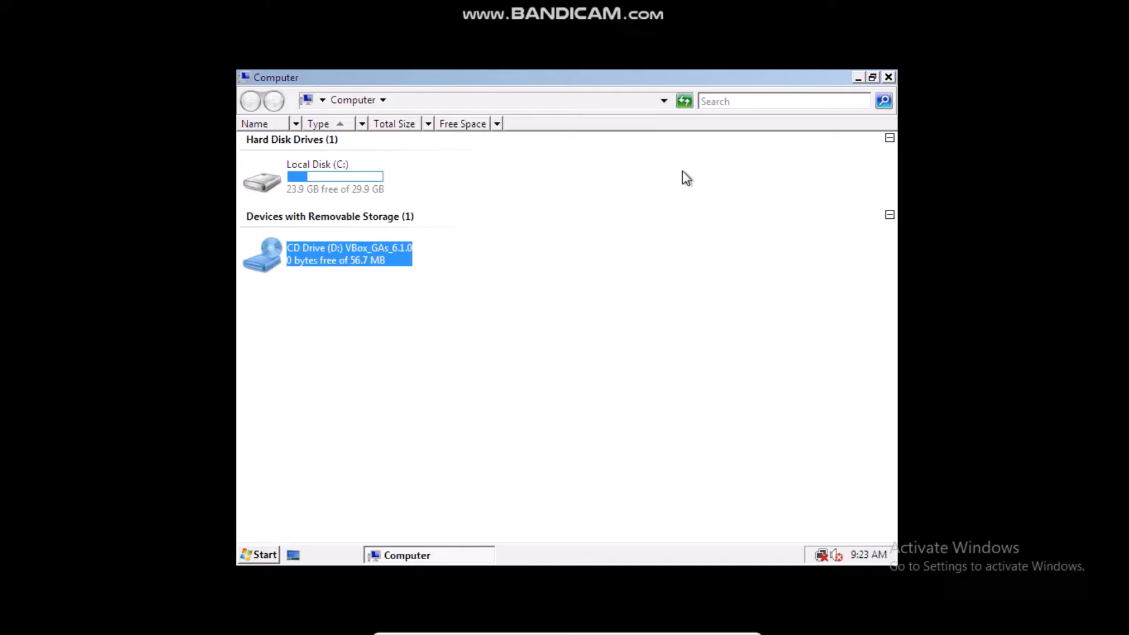
mouse_move(857, 76)
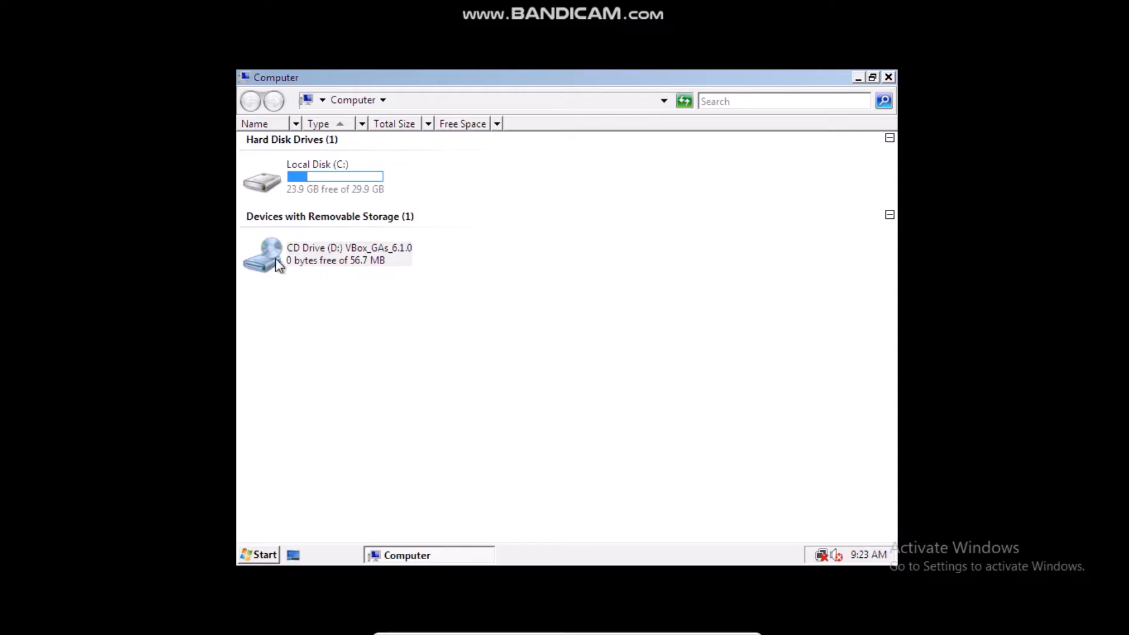
double_click(262, 254)
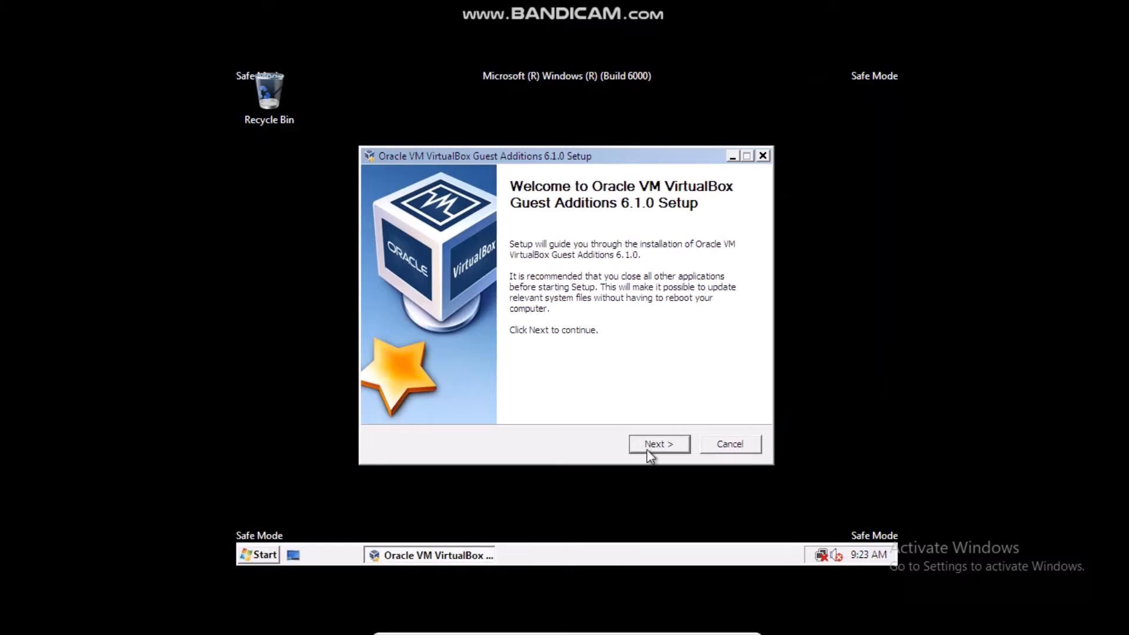
- Install Guest Additions with the Direct3D Support component ticked
left_click(659, 444)
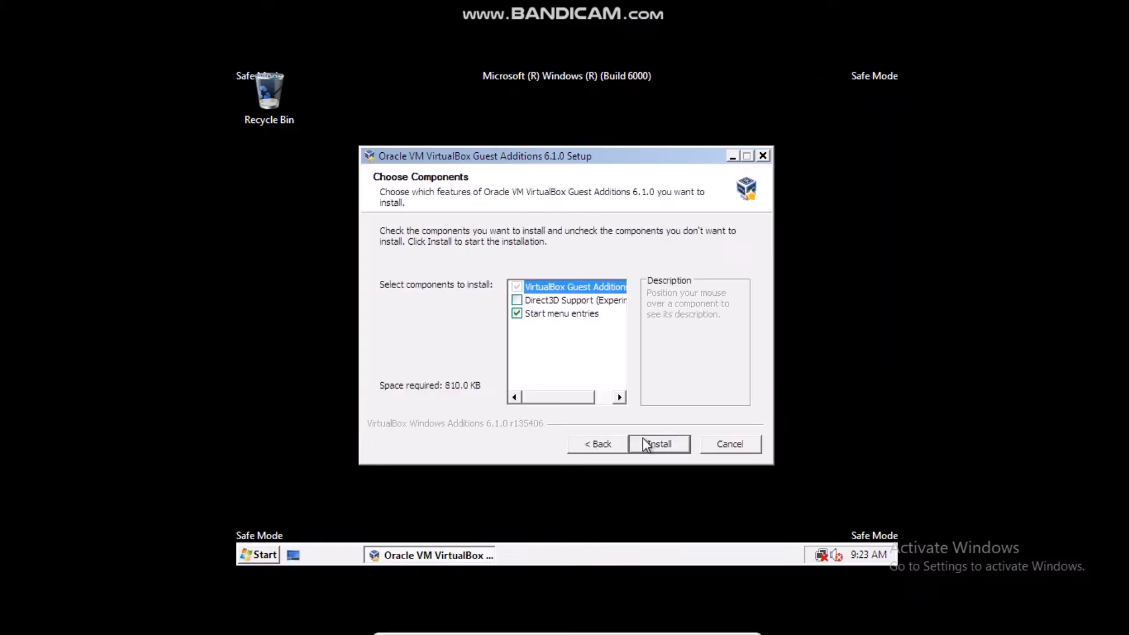
mouse_move(519, 300)
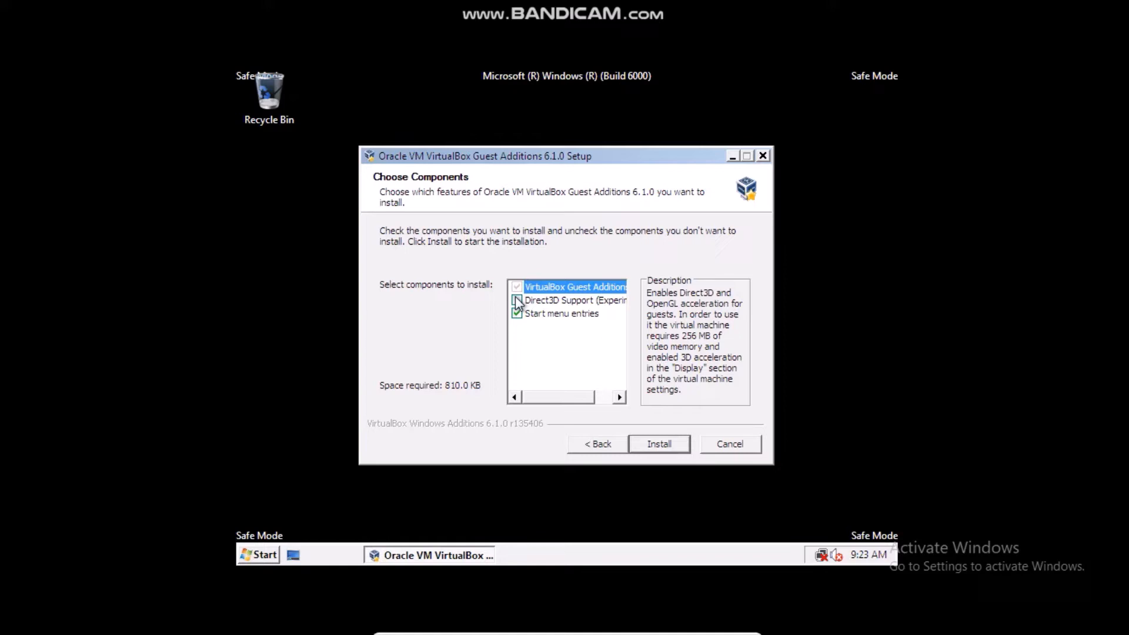
left_click(517, 300)
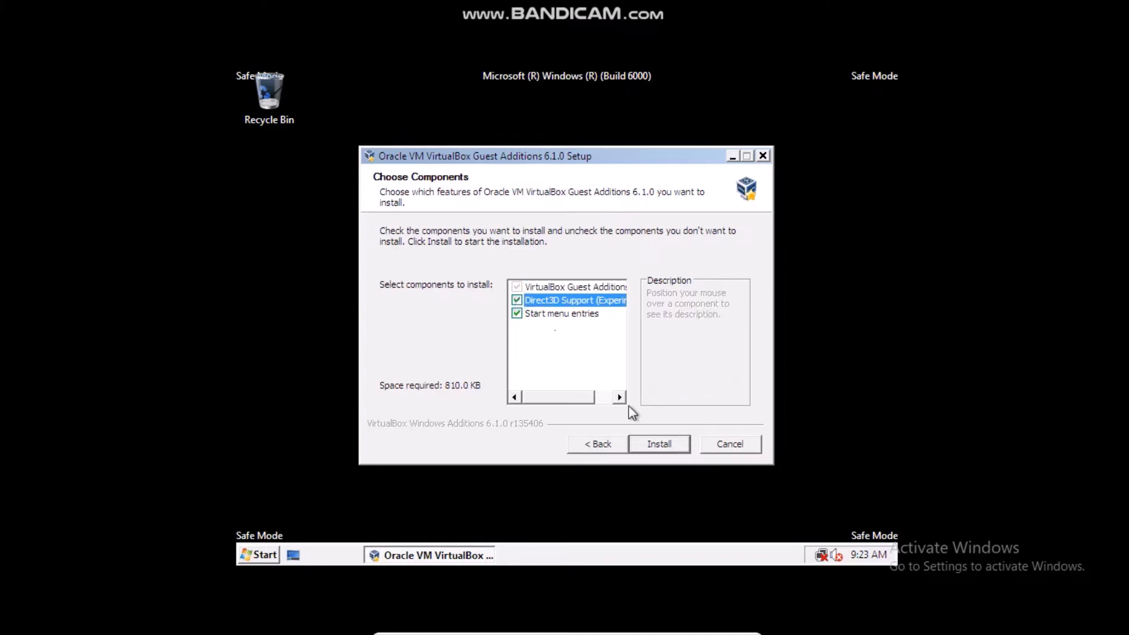
left_click(659, 444)
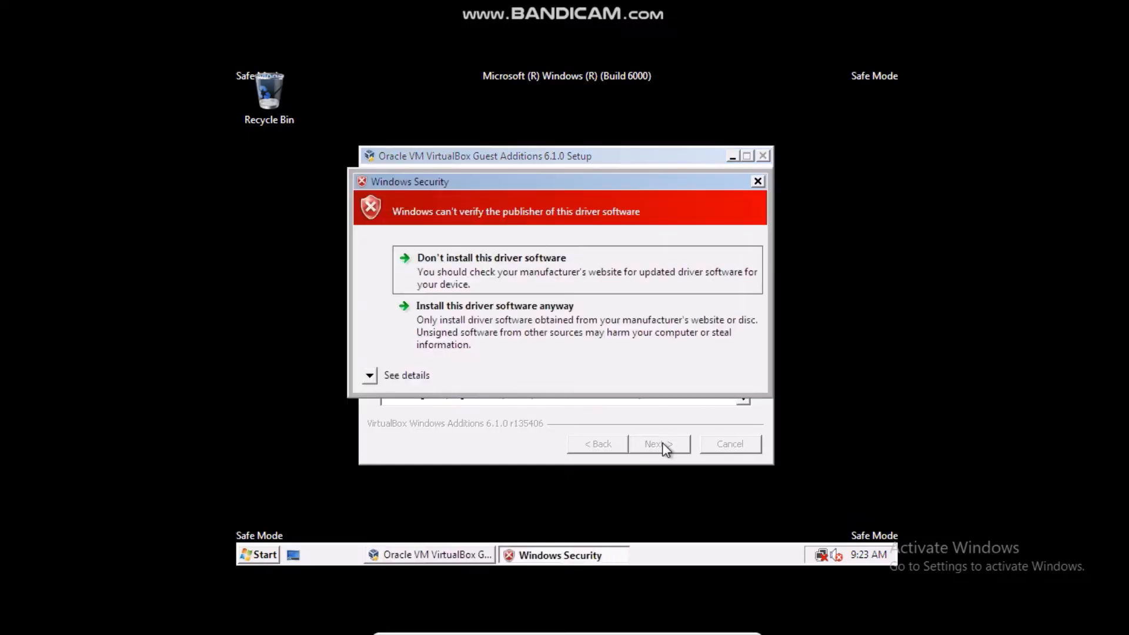
- Approve installing the unverified Guest Additions driver software anyway
left_click(494, 306)
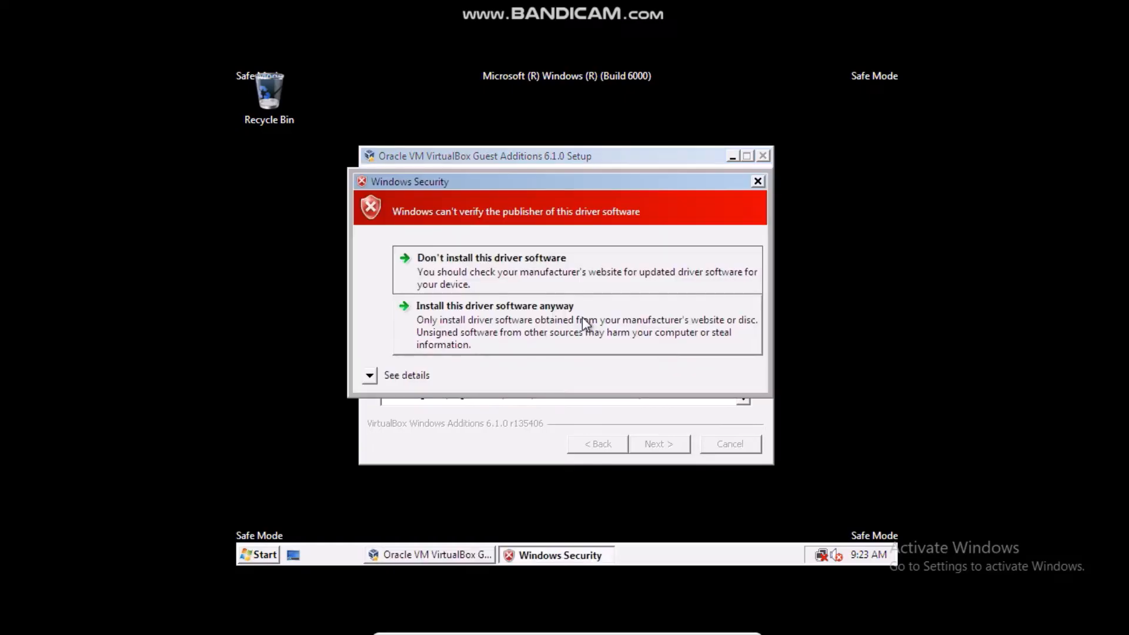
left_click(495, 306)
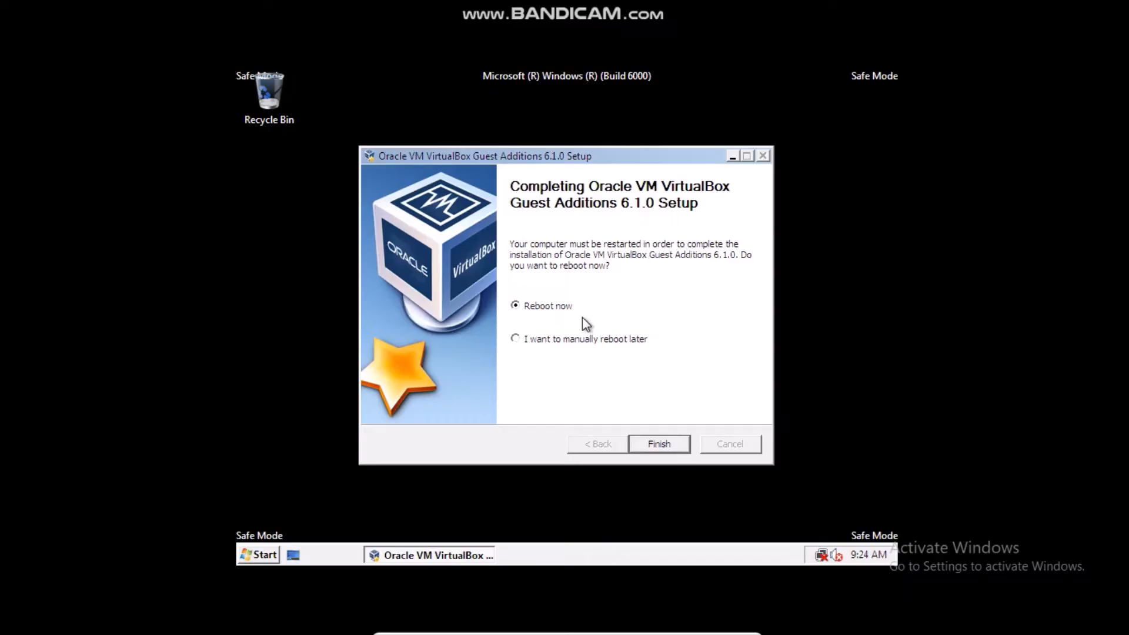
mouse_move(657, 423)
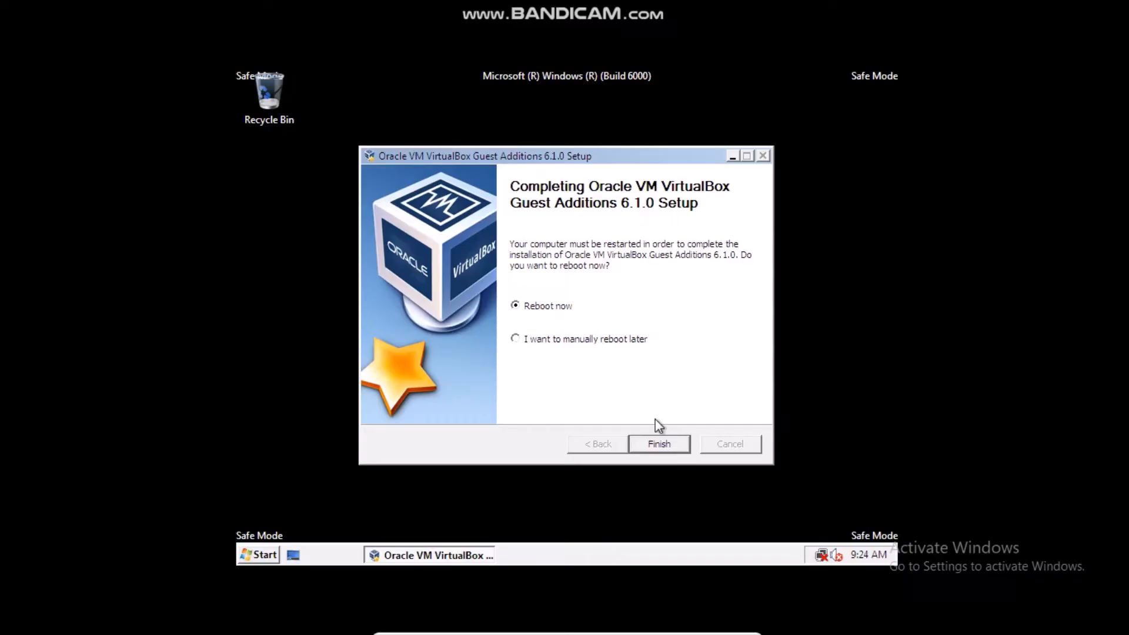
- Finish Guest Additions setup with 'Reboot now' selected
left_click(659, 444)
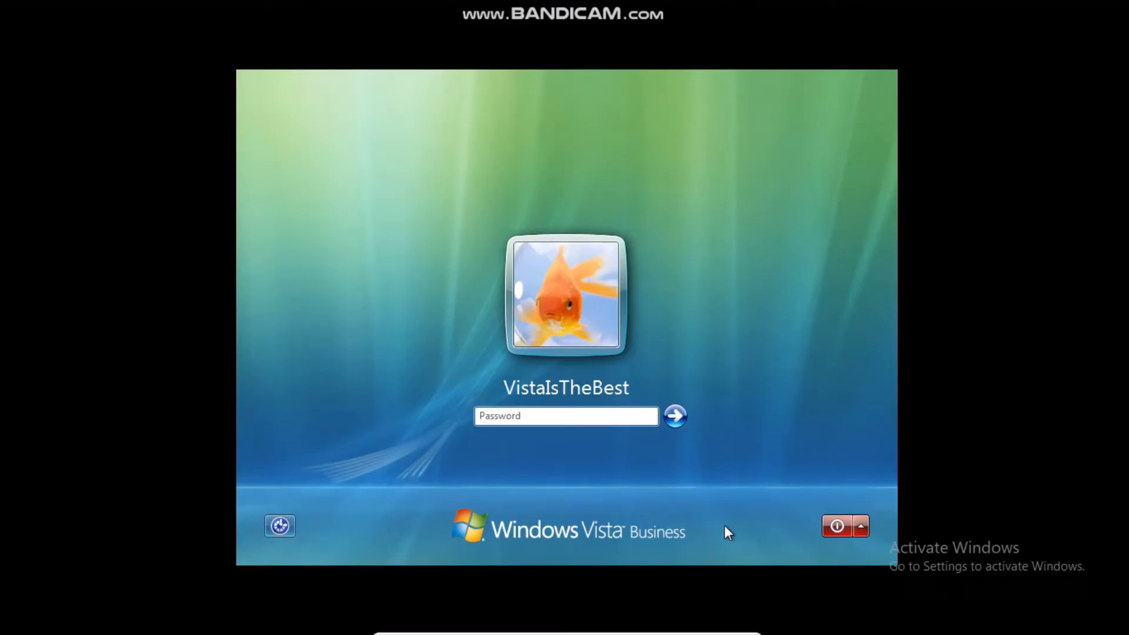
- Enter the account password at the Vista logon screen and sign in
type("•")
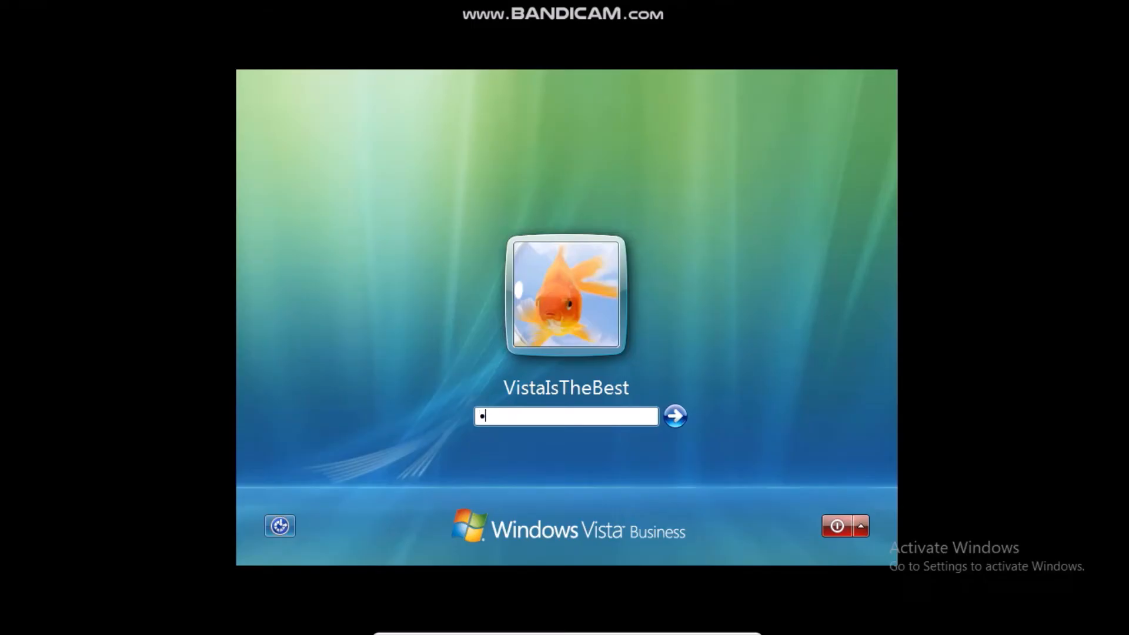
type("password")
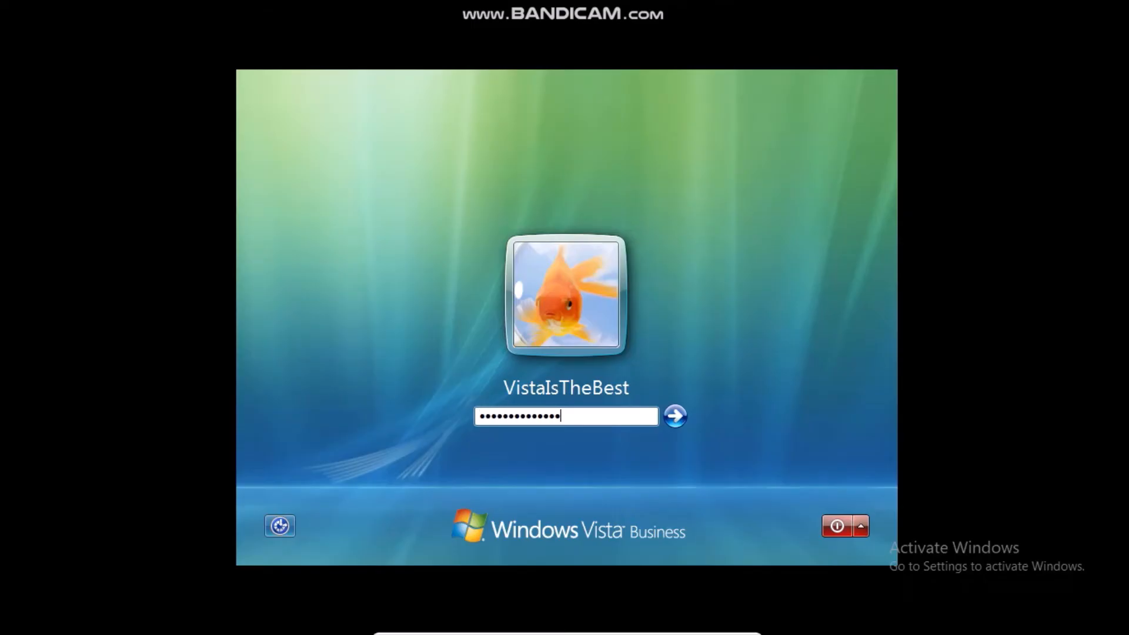
left_click(677, 416)
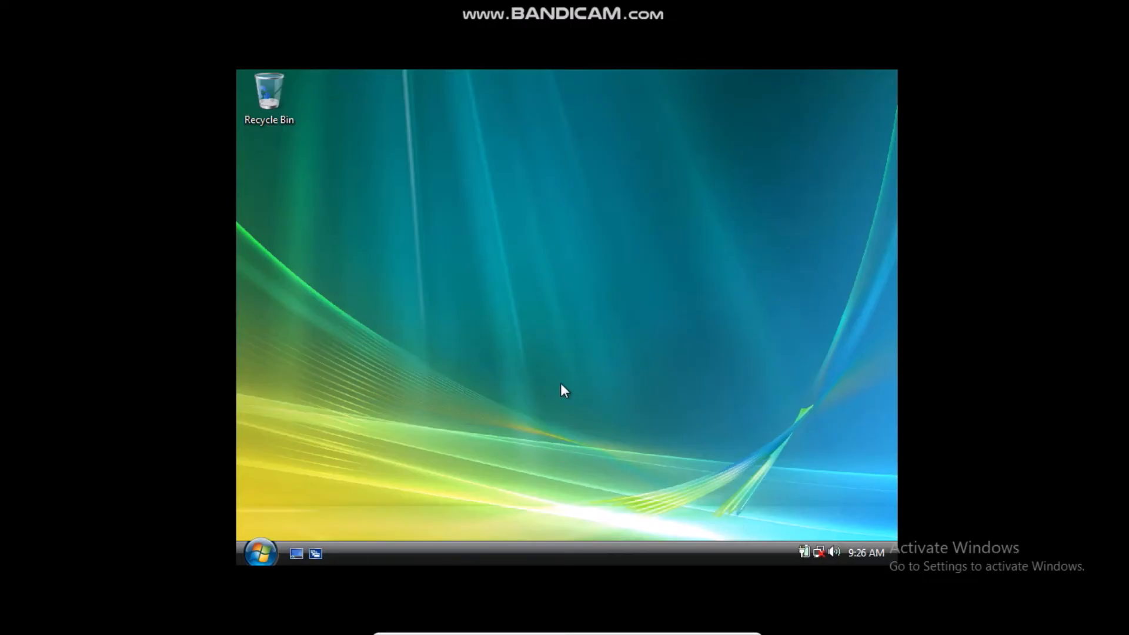
mouse_move(348, 473)
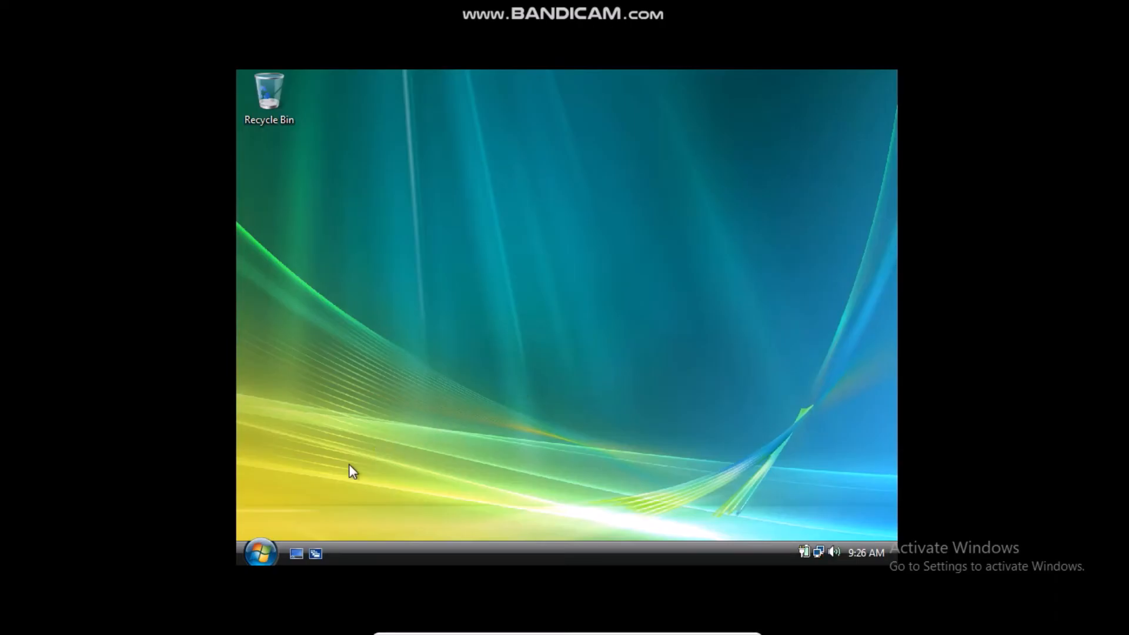
- Set the Vista screen resolution to 1024 by 768 via Personalize Display Settings and keep it
right_click(415, 327)
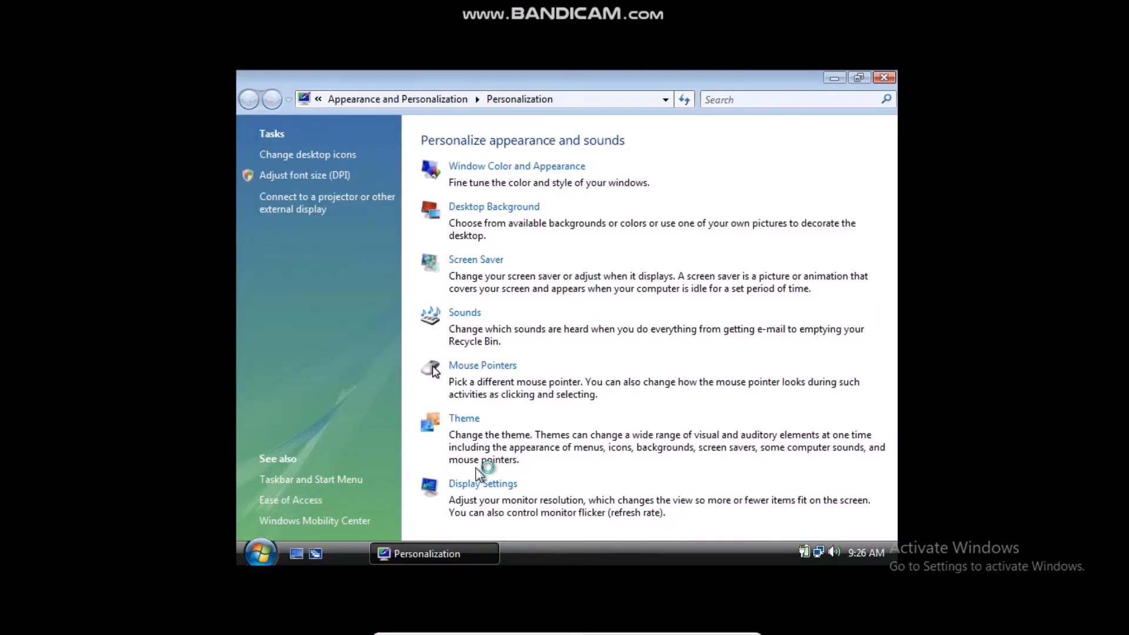
mouse_move(484, 491)
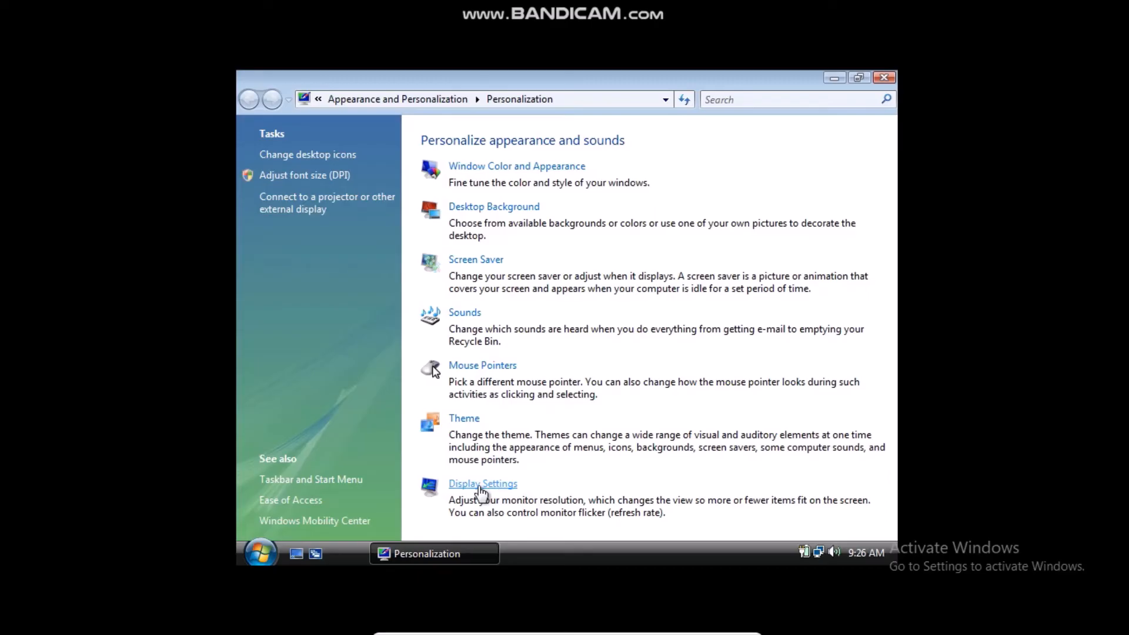
left_click(483, 484)
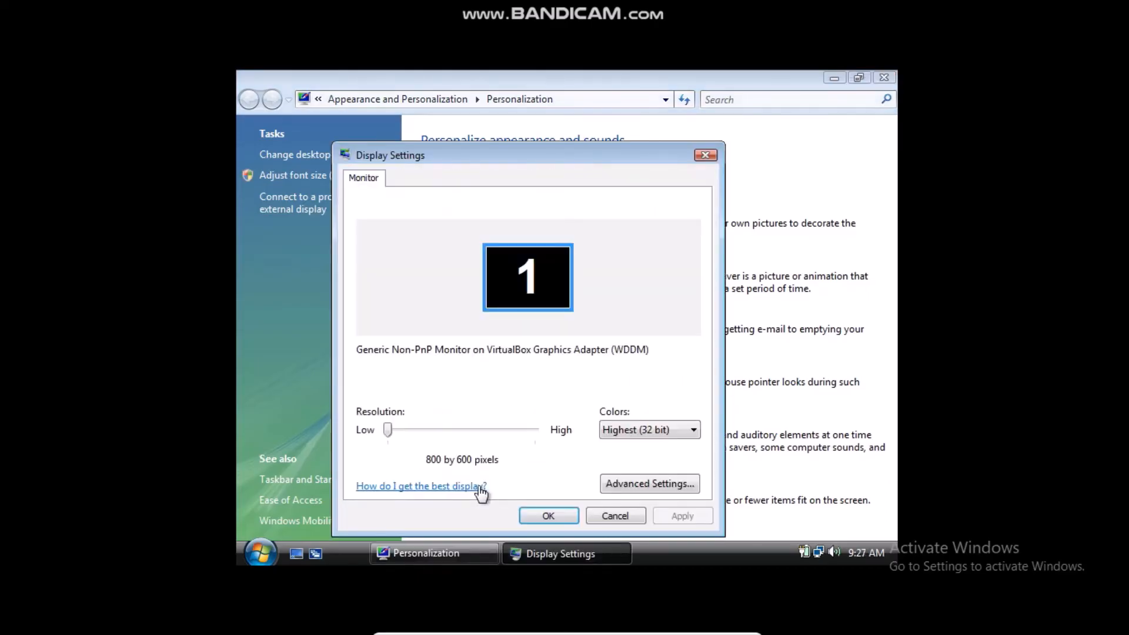
left_click_drag(387, 430, 535, 429)
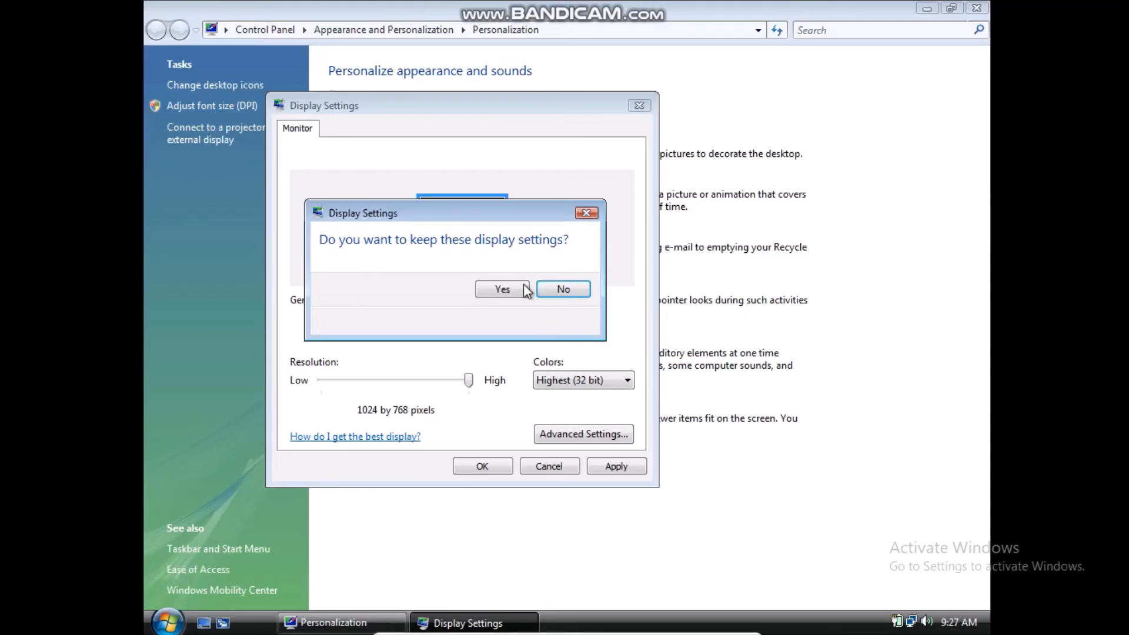
left_click(502, 289)
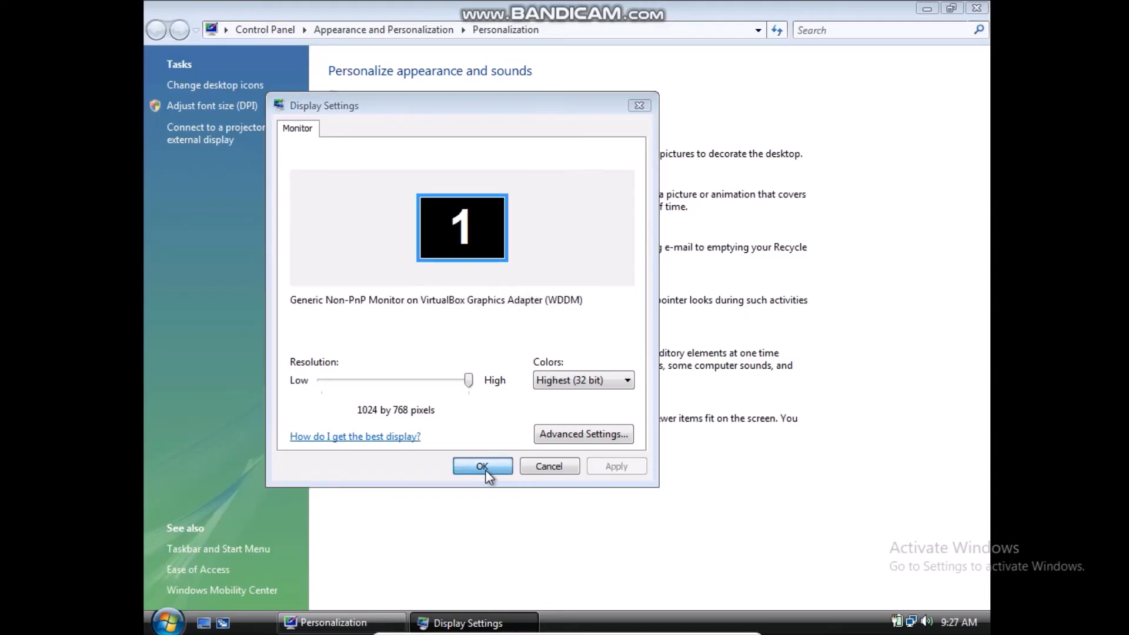
left_click(482, 466)
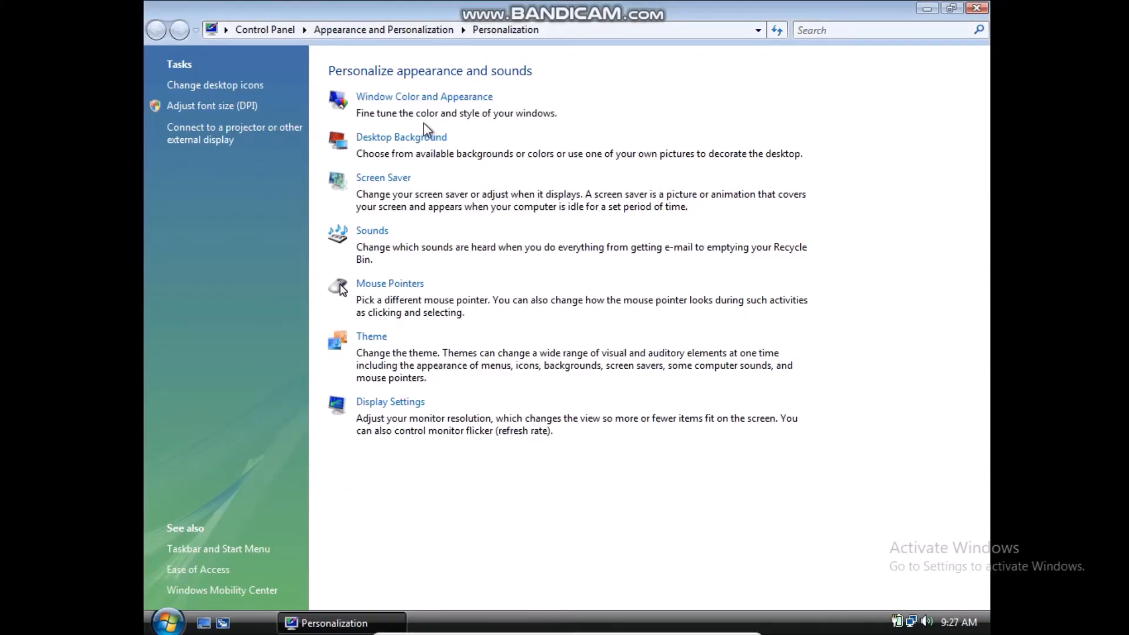
mouse_move(416, 106)
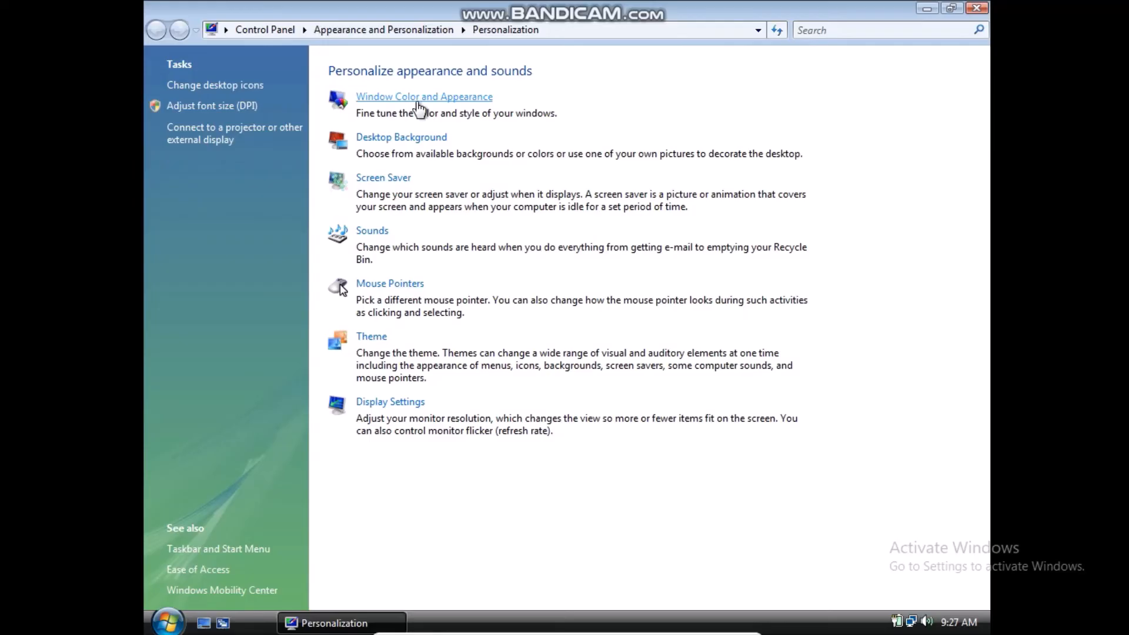
- Select the Windows Aero color scheme in Window Color and Appearance, then apply and confirm it
left_click(424, 96)
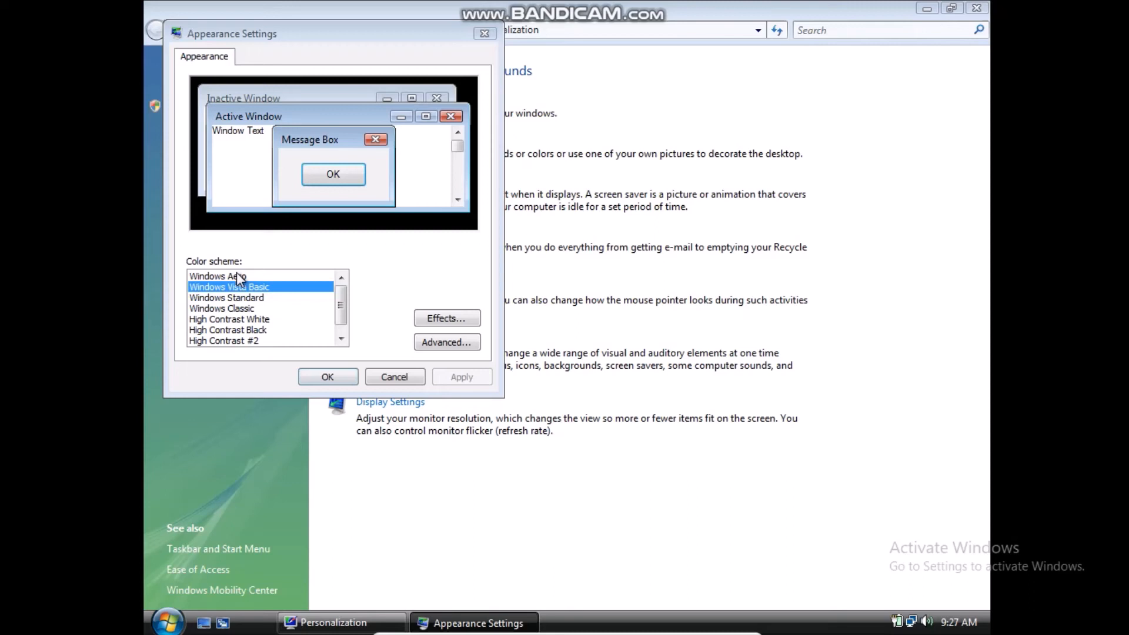
left_click(228, 276)
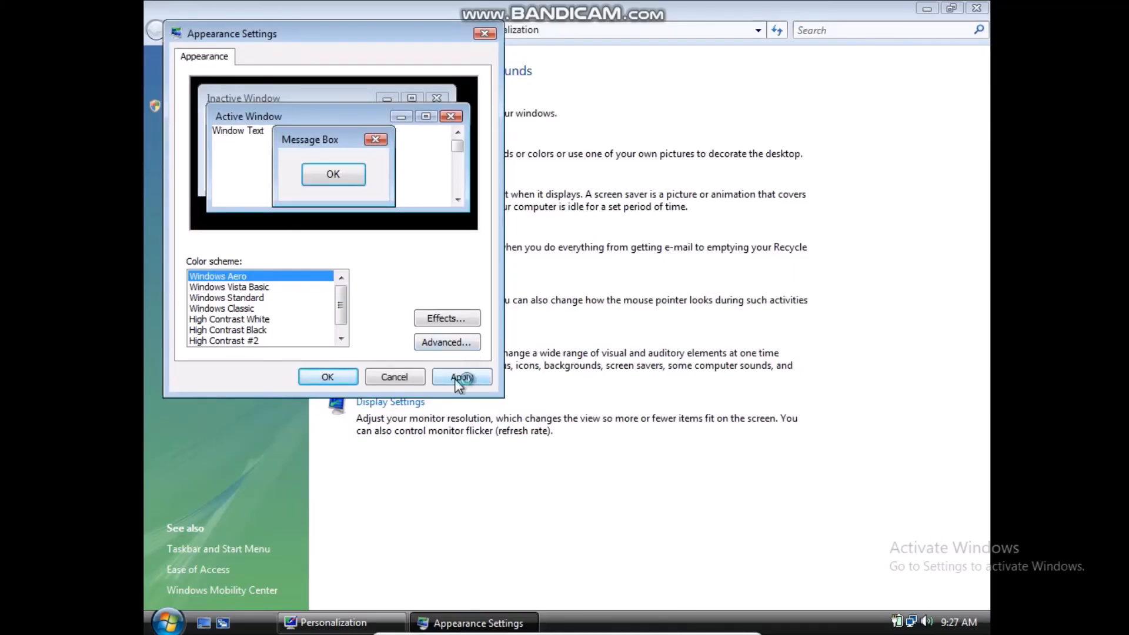
left_click(462, 377)
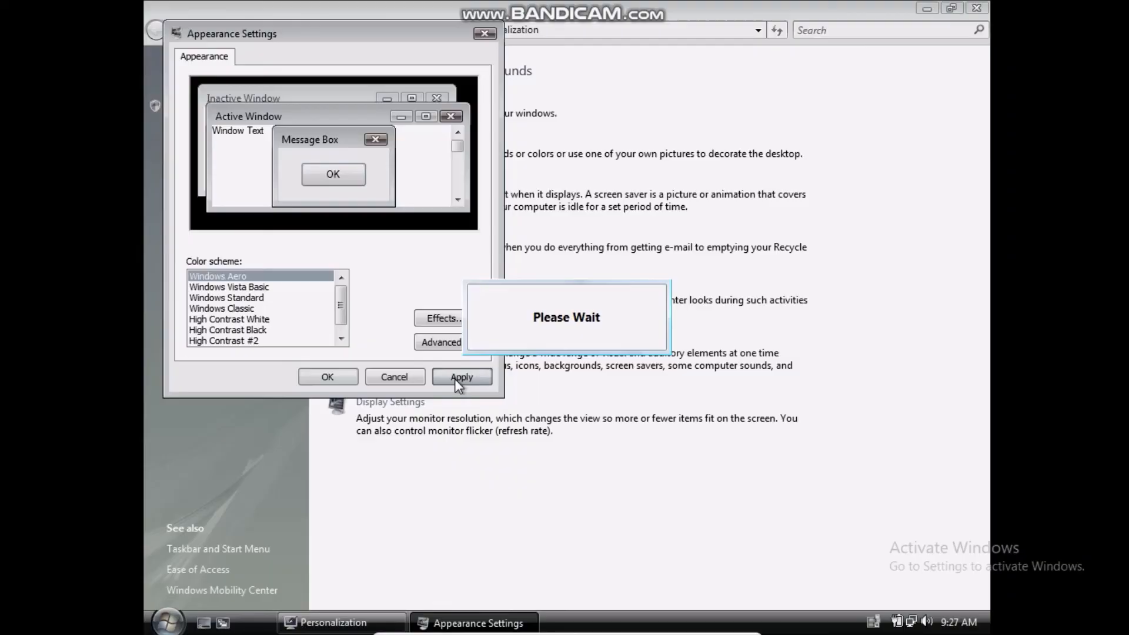
left_click(462, 376)
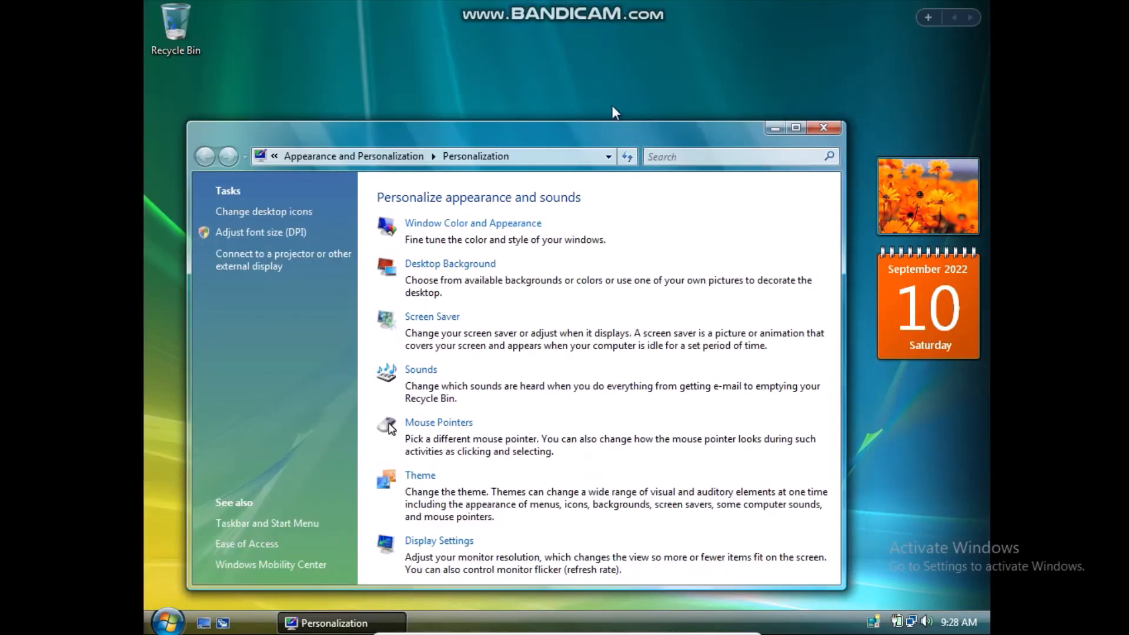
- Close the Personalization window and shut down the Vista guest from the Start menu
left_click_drag(511, 128, 511, 78)
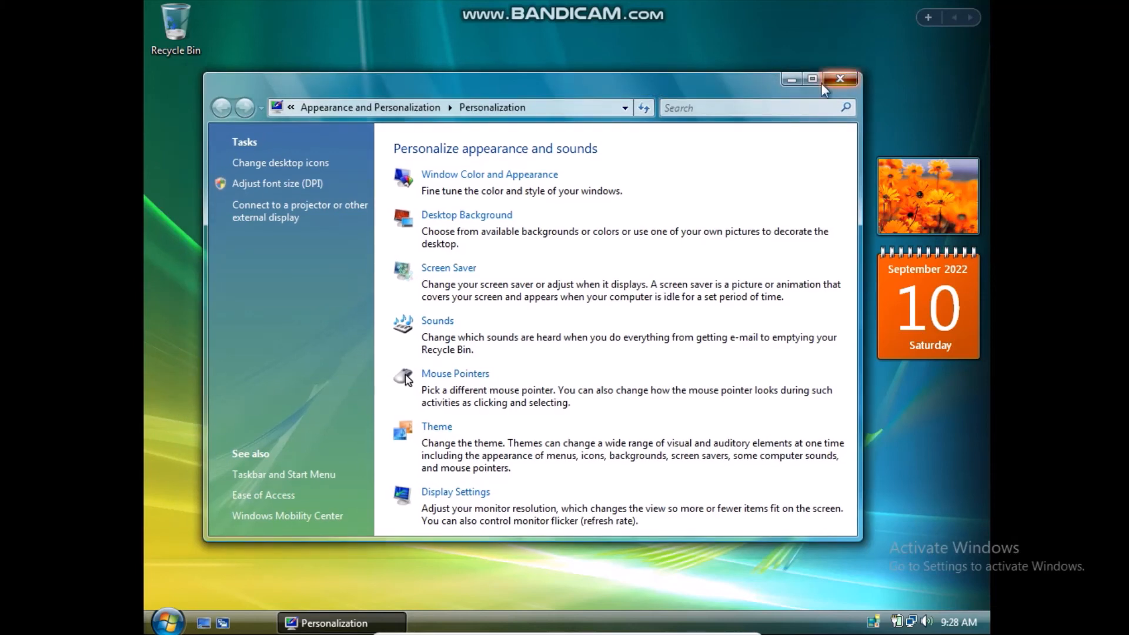
mouse_move(882, 99)
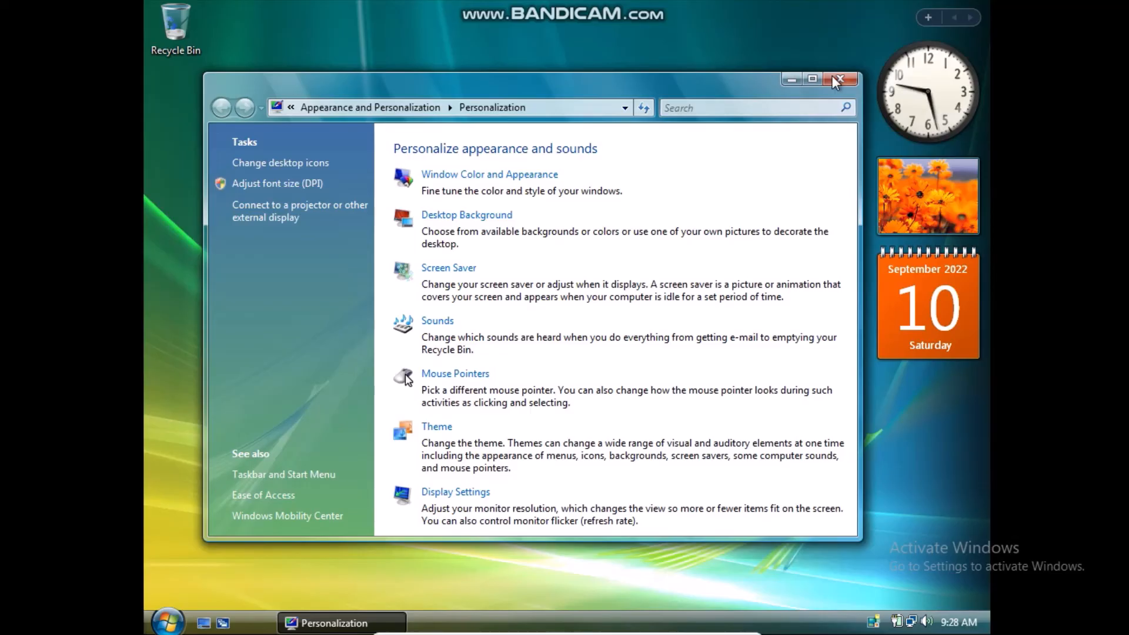
left_click(838, 79)
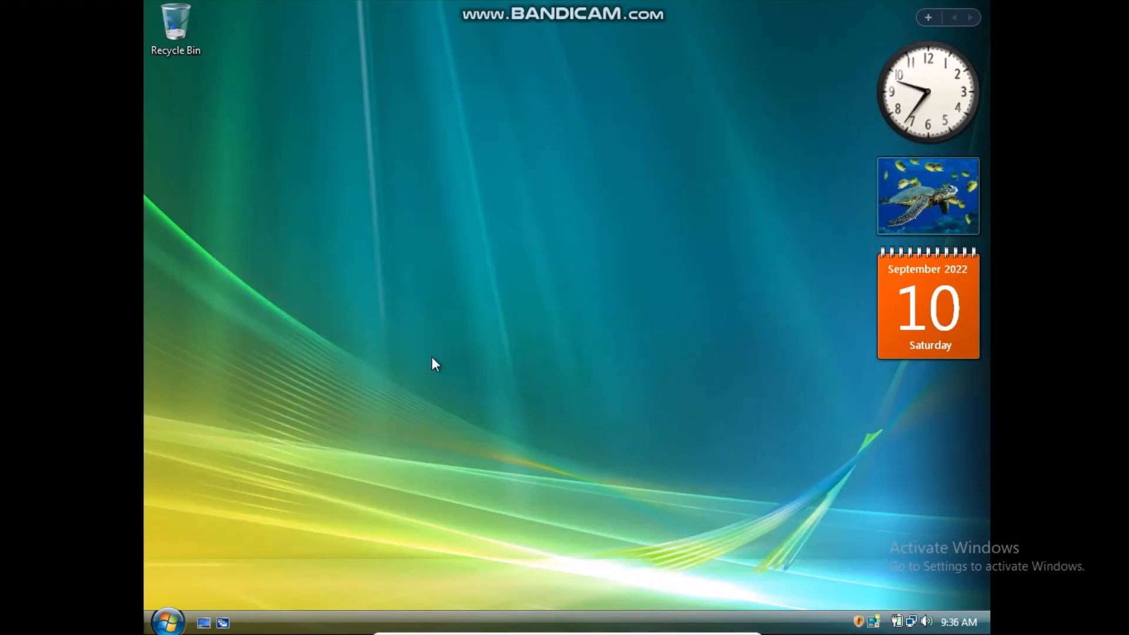
left_click(167, 623)
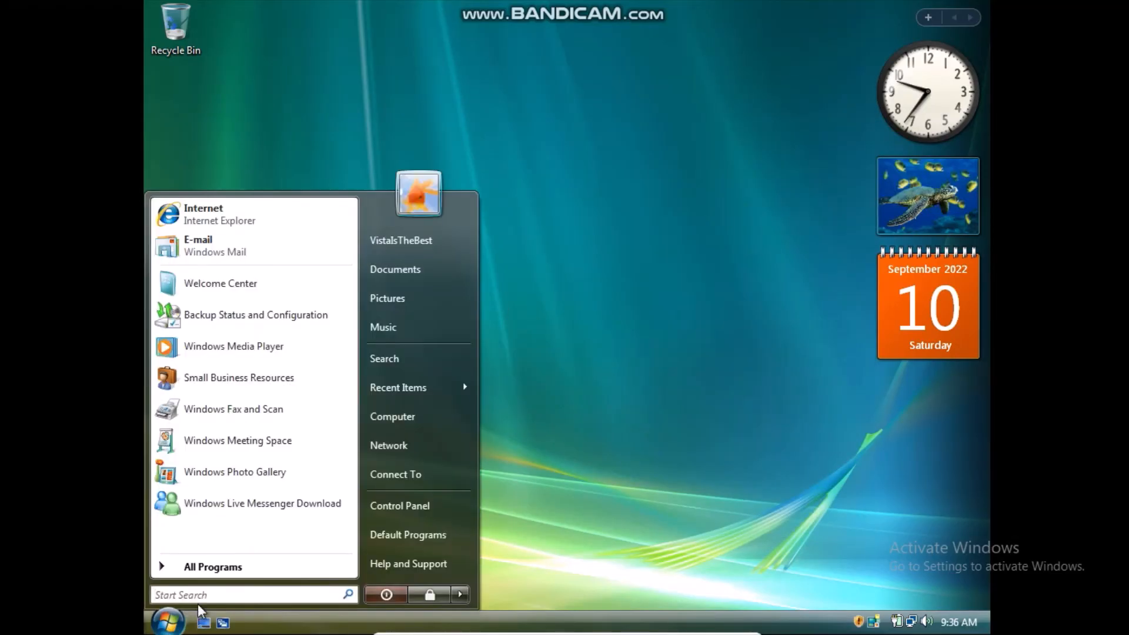
left_click(459, 595)
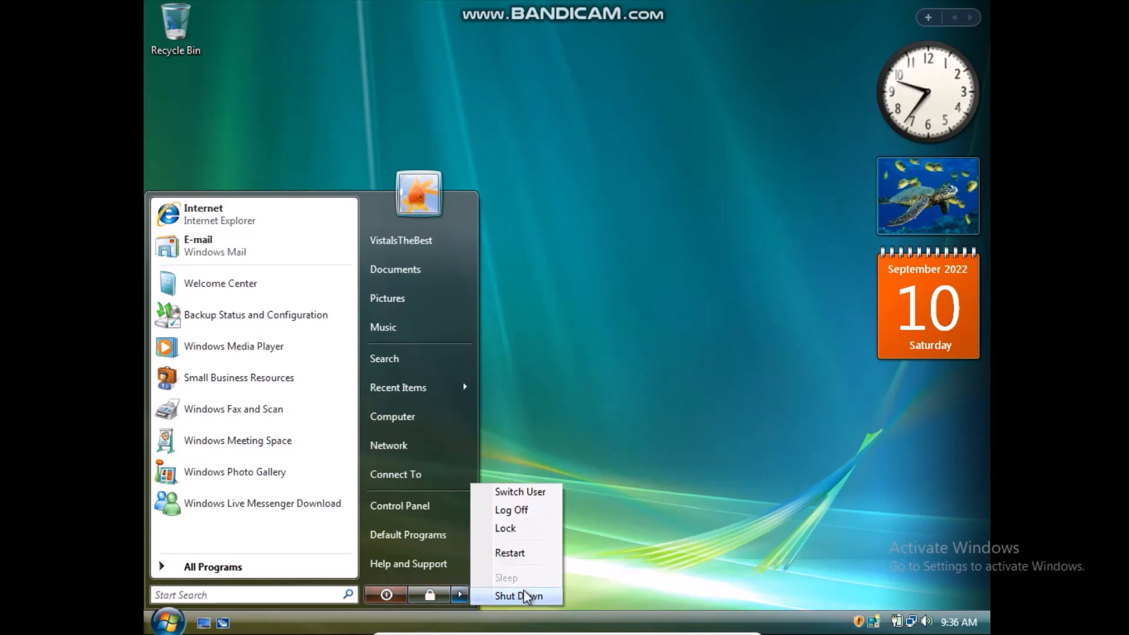
left_click(520, 596)
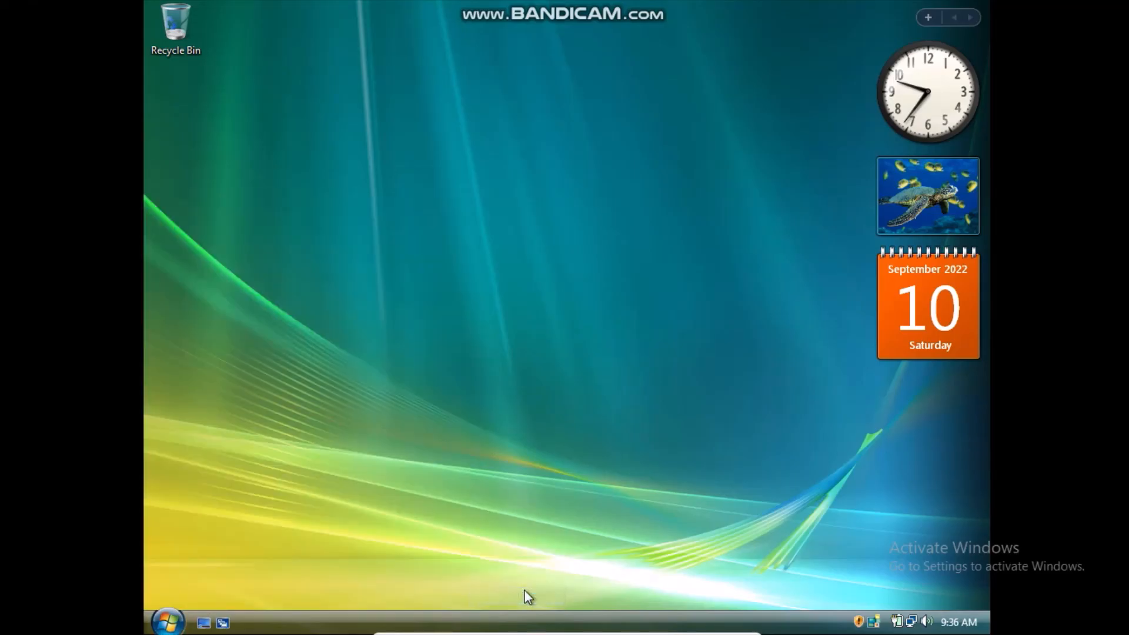